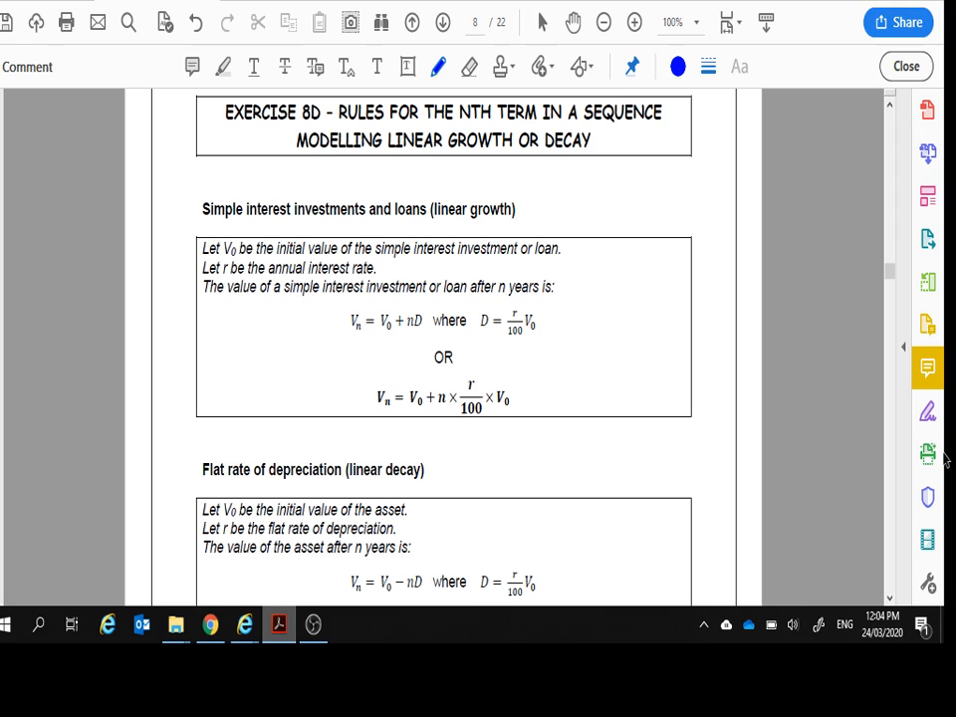
- Circle the simple interest formula Vn = V0 + nD and mark the V0 term in the flat-rate formula
left_click_drag(329, 339, 420, 299)
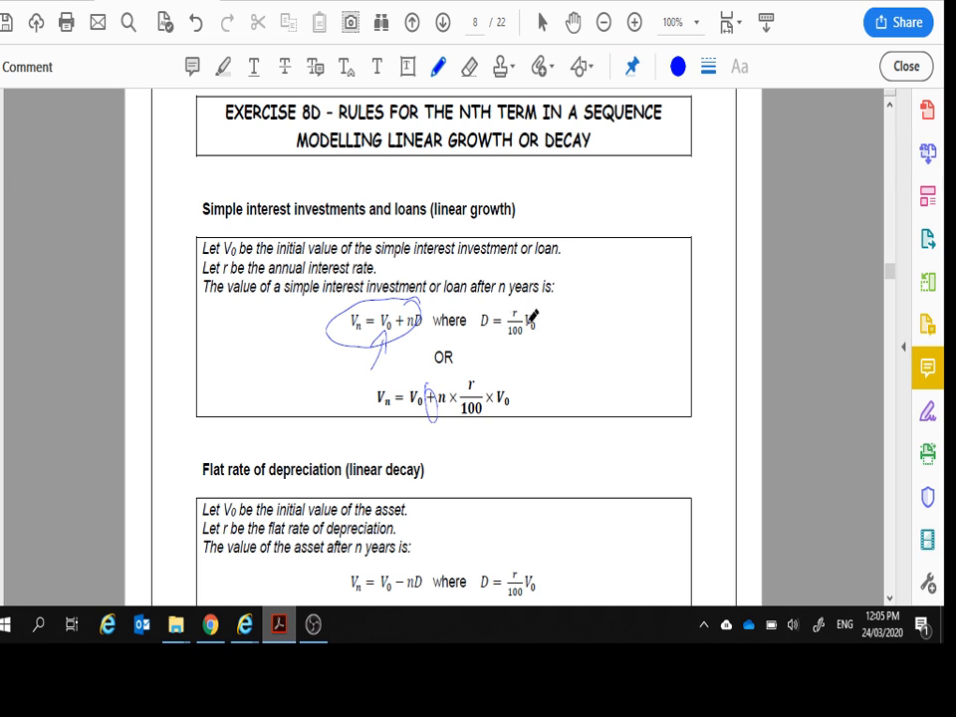
scroll("down", 3)
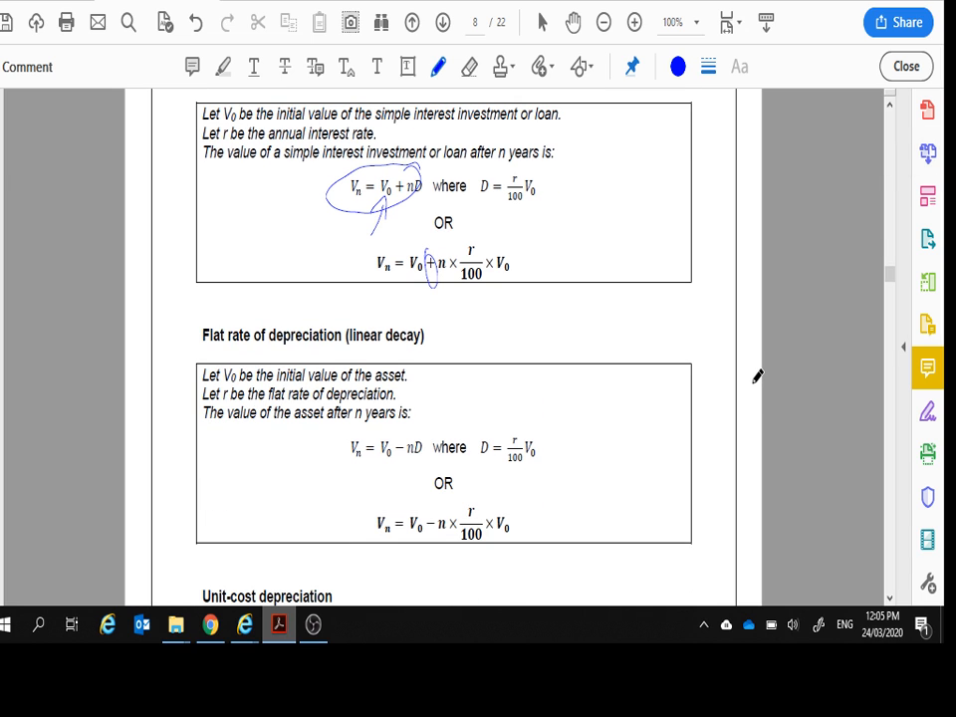
scroll("down", 3)
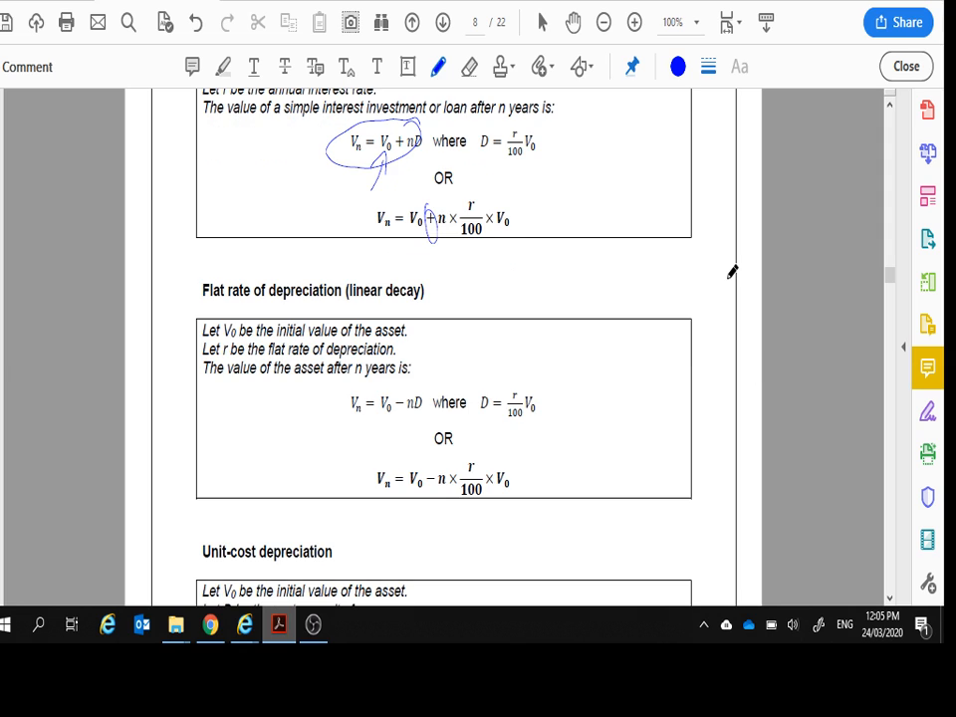
left_click_drag(428, 459, 435, 488)
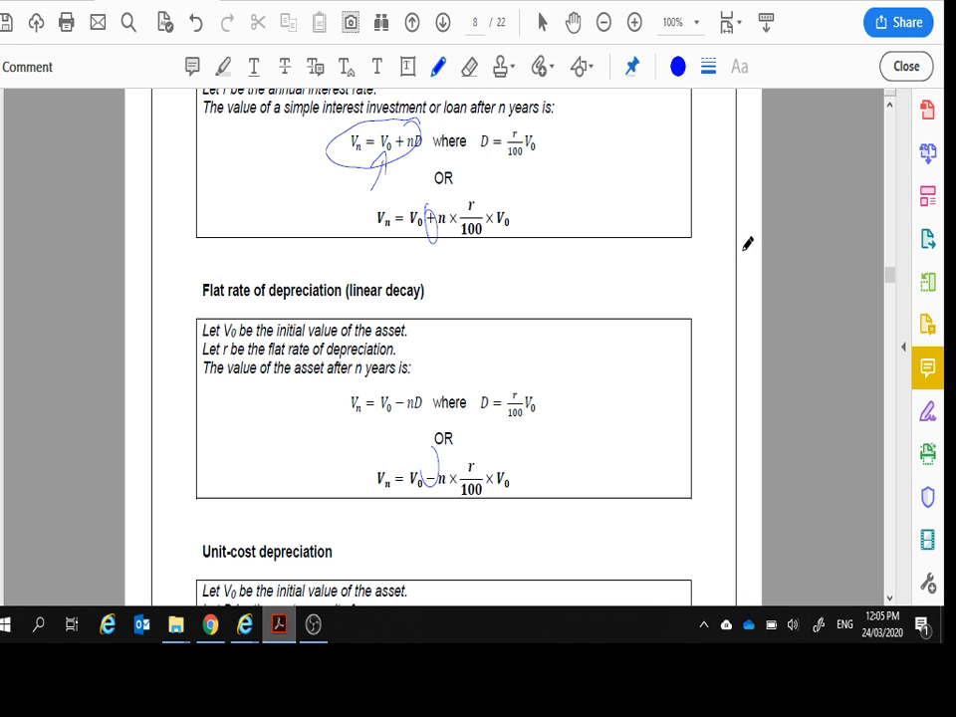
- Circle the unit-cost depreciation formula and add an arrow from it
scroll("down", 3)
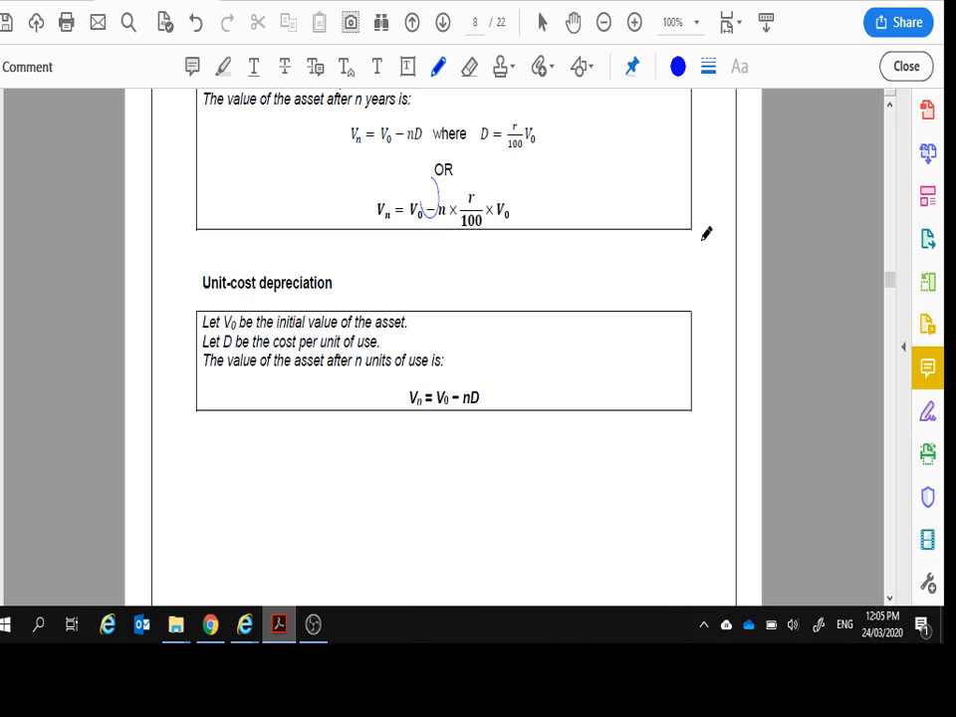
left_click_drag(389, 398, 478, 399)
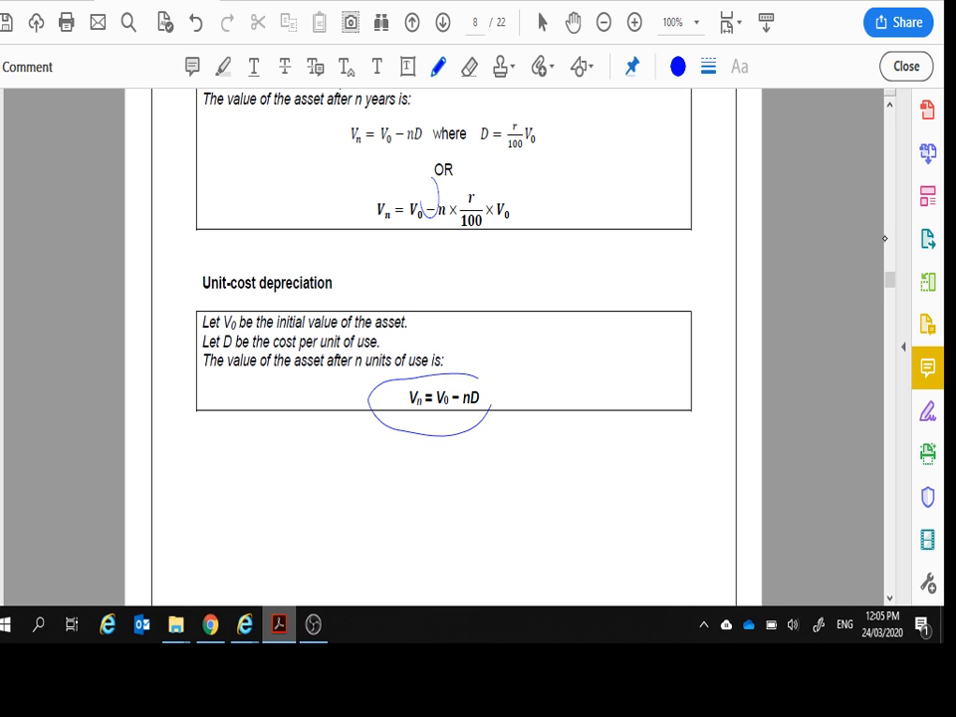
left_click_drag(488, 358, 429, 468)
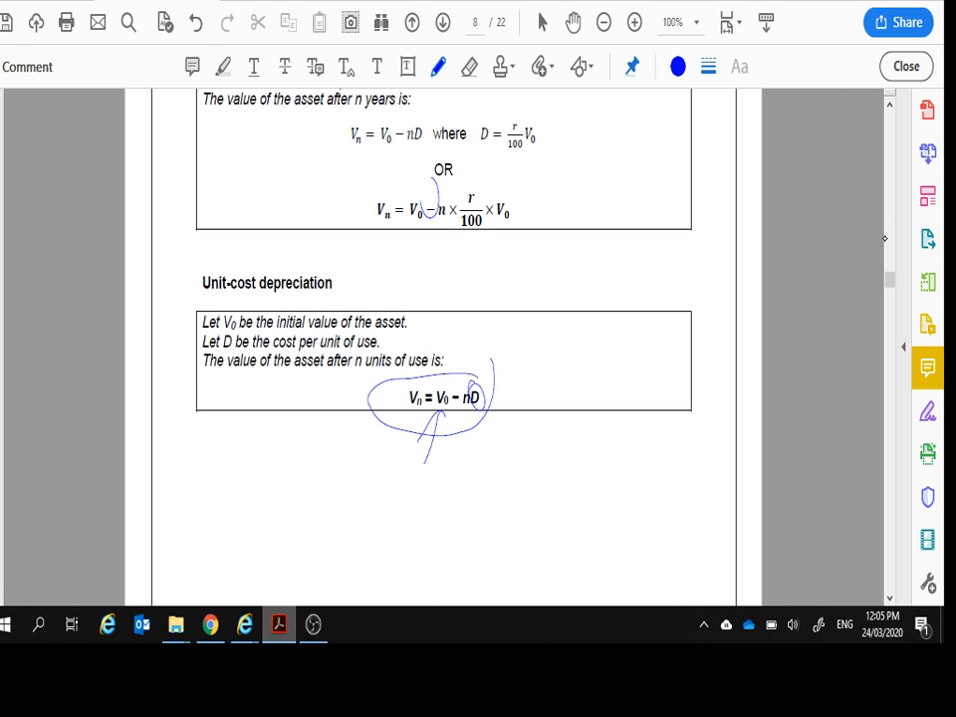
scroll("down", 3)
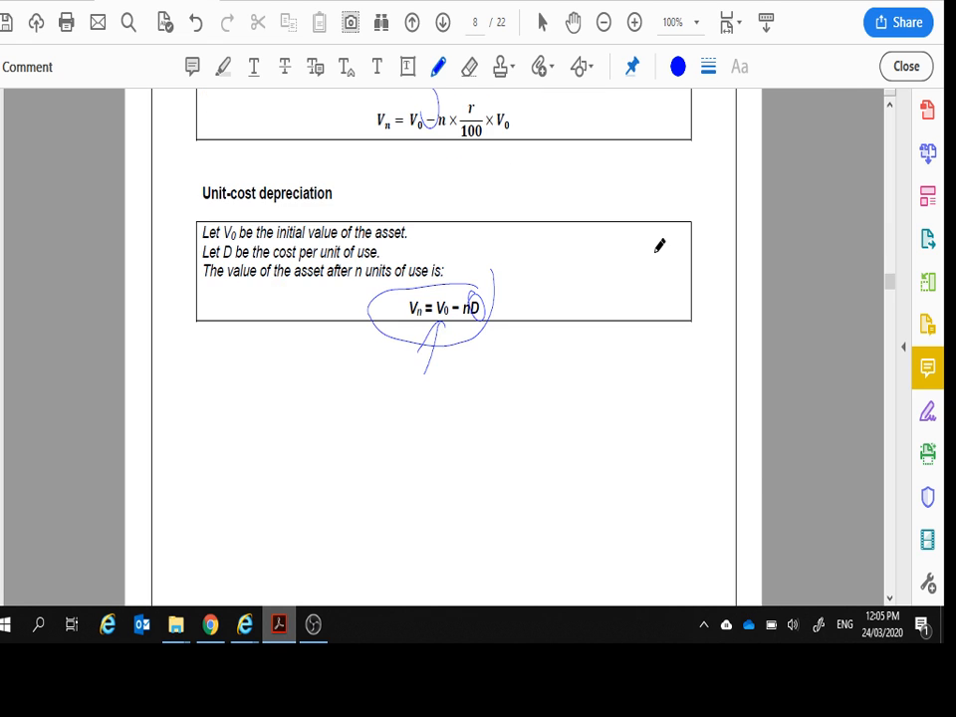
- Circle V0 = 3000, write part a answers V0 = 3000, I = 260 and part b rule Vn = 3000 + 260n
scroll("down", 3)
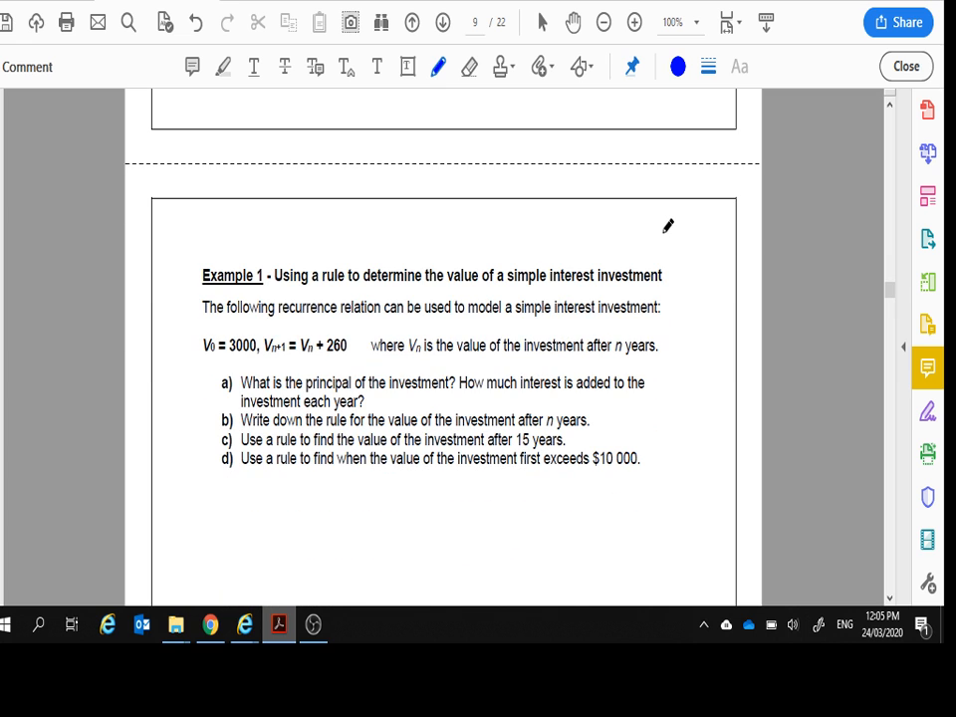
mouse_move(745, 249)
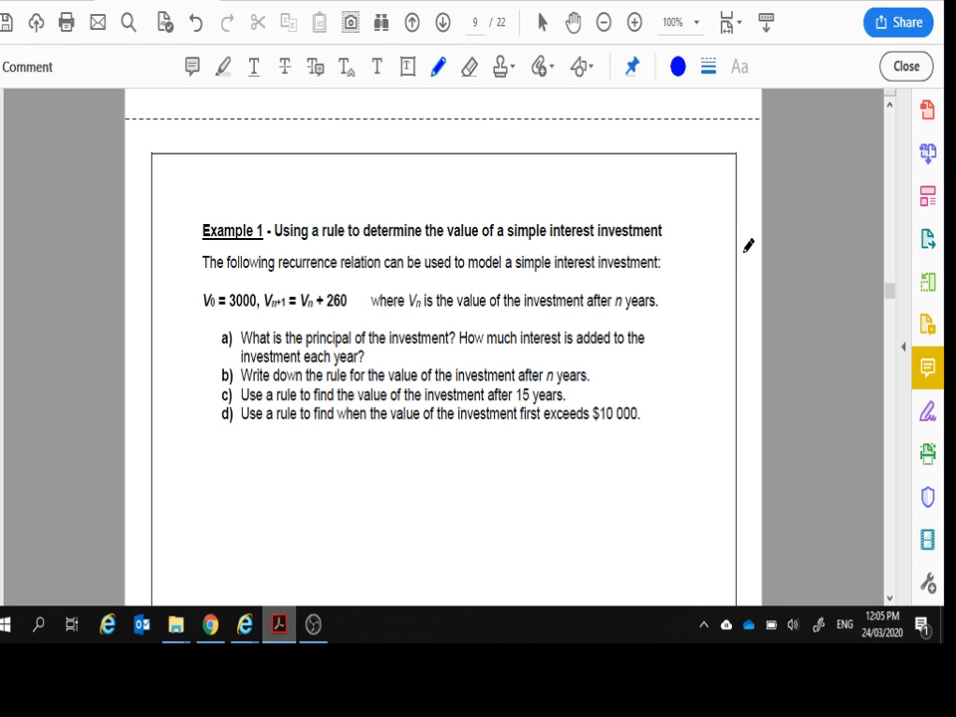
mouse_move(755, 255)
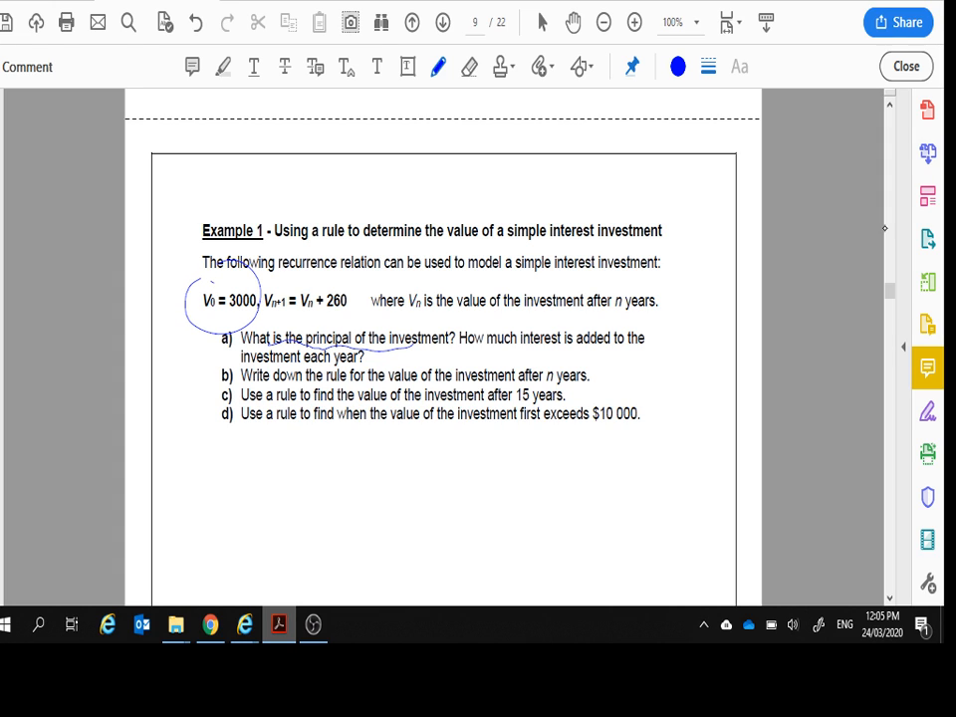
left_click_drag(160, 448, 190, 454)
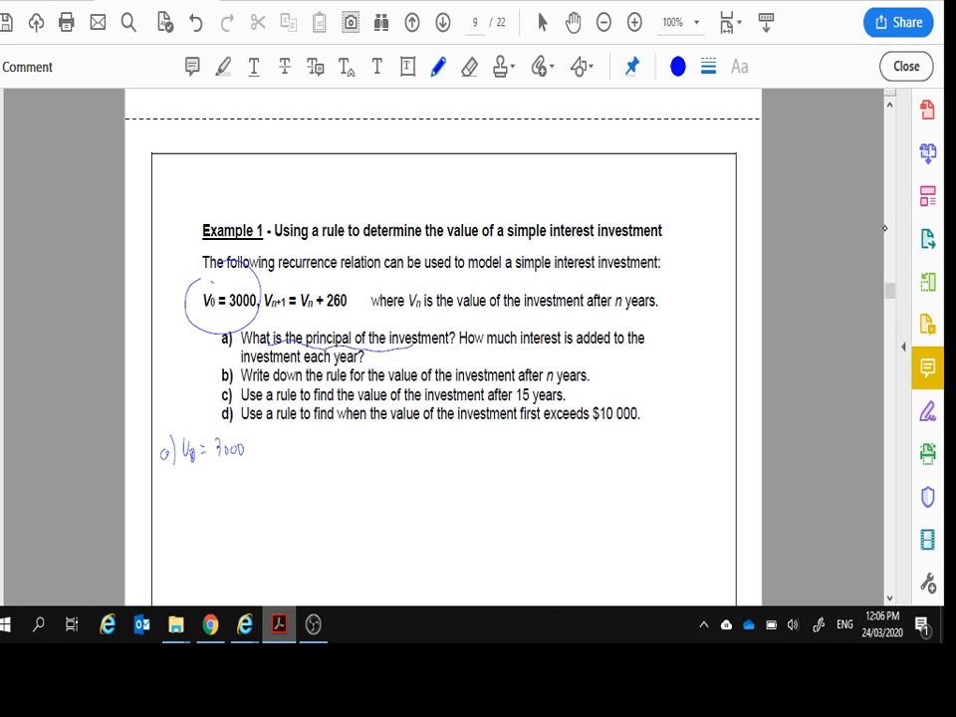
left_click_drag(309, 283, 342, 315)
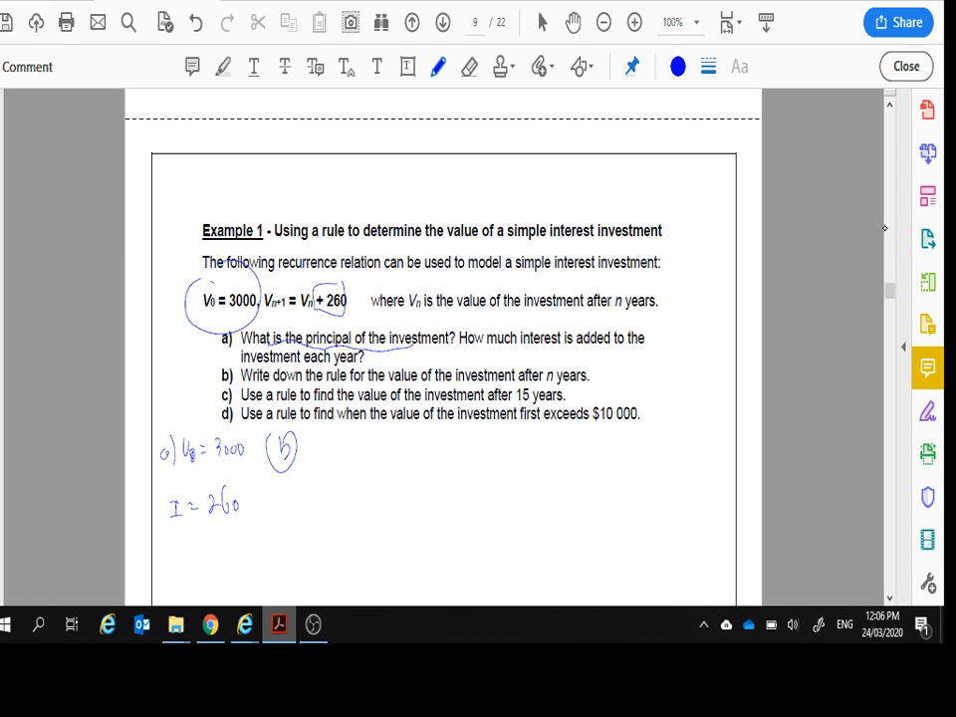
left_click_drag(454, 379, 588, 377)
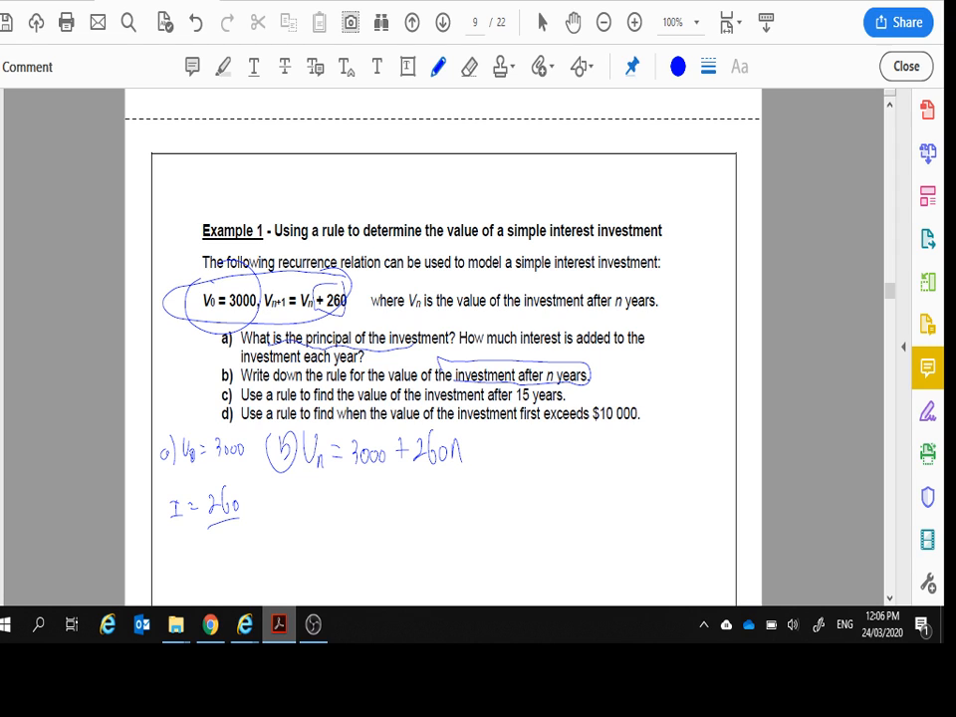
left_click_drag(184, 314, 199, 408)
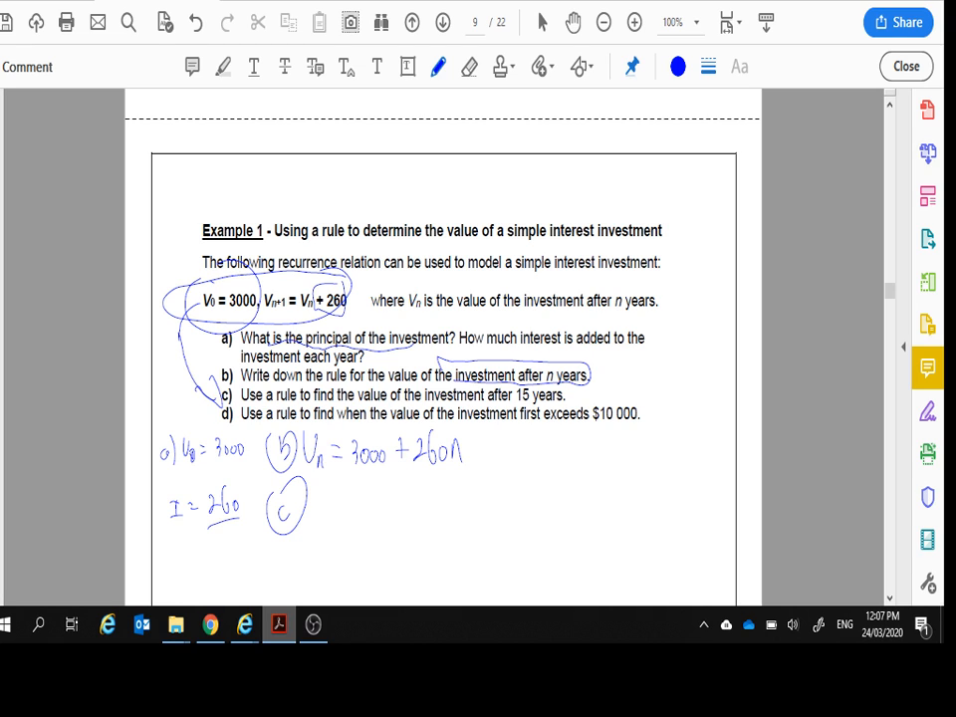
- Write part c V15 = 3000 + 260×15 = $6900 and solve part d 3000 + 260n = 10000 as 27 years
left_click_drag(309, 502, 323, 518)
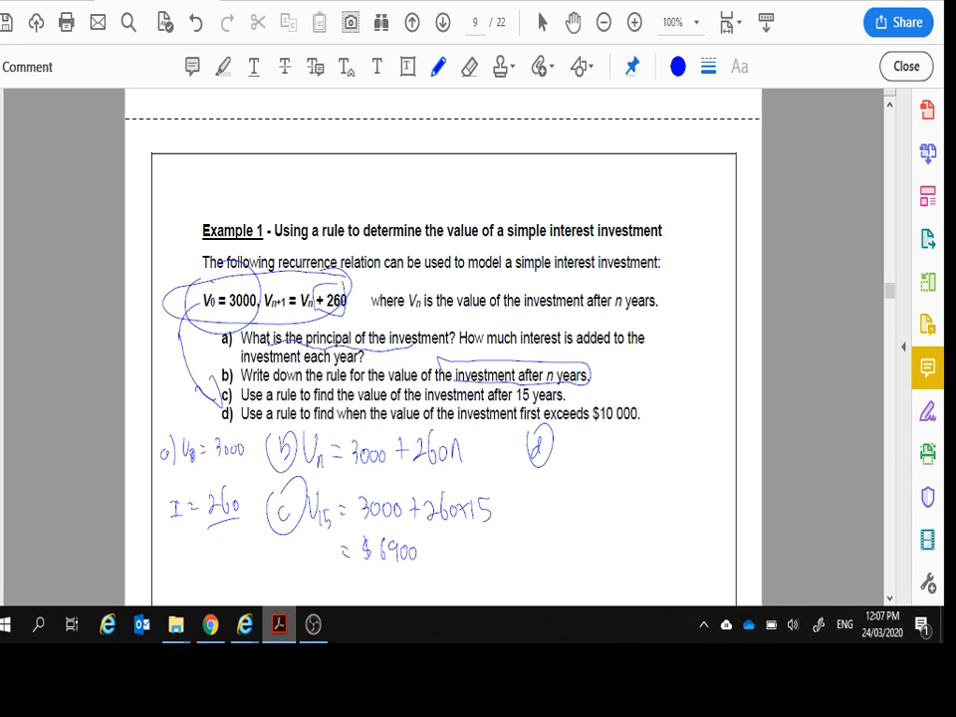
left_click_drag(339, 443, 468, 468)
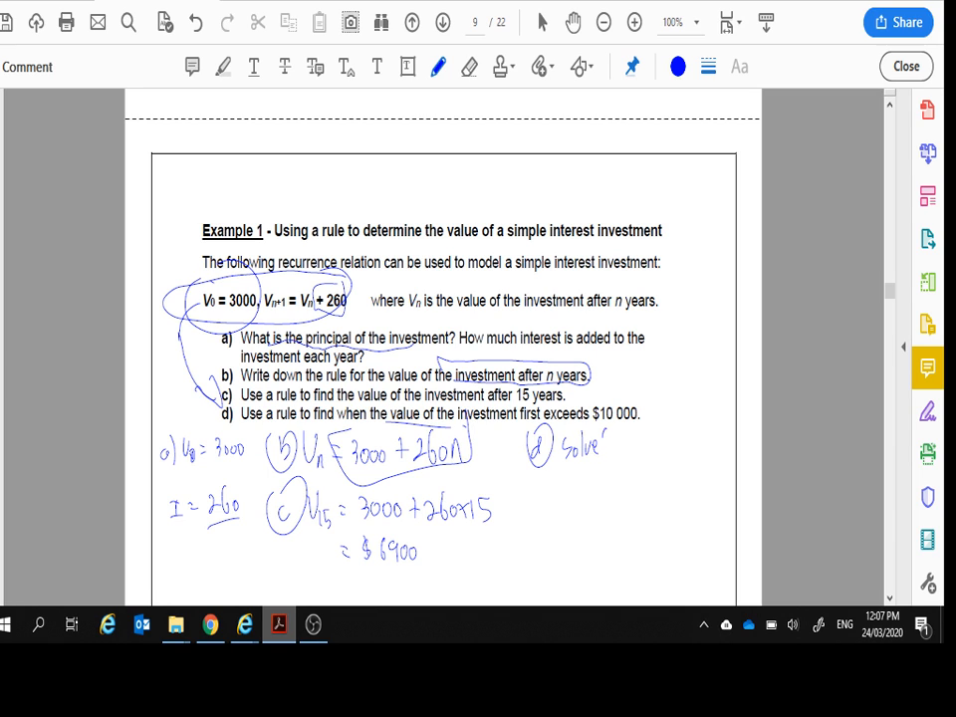
left_click_drag(598, 448, 622, 454)
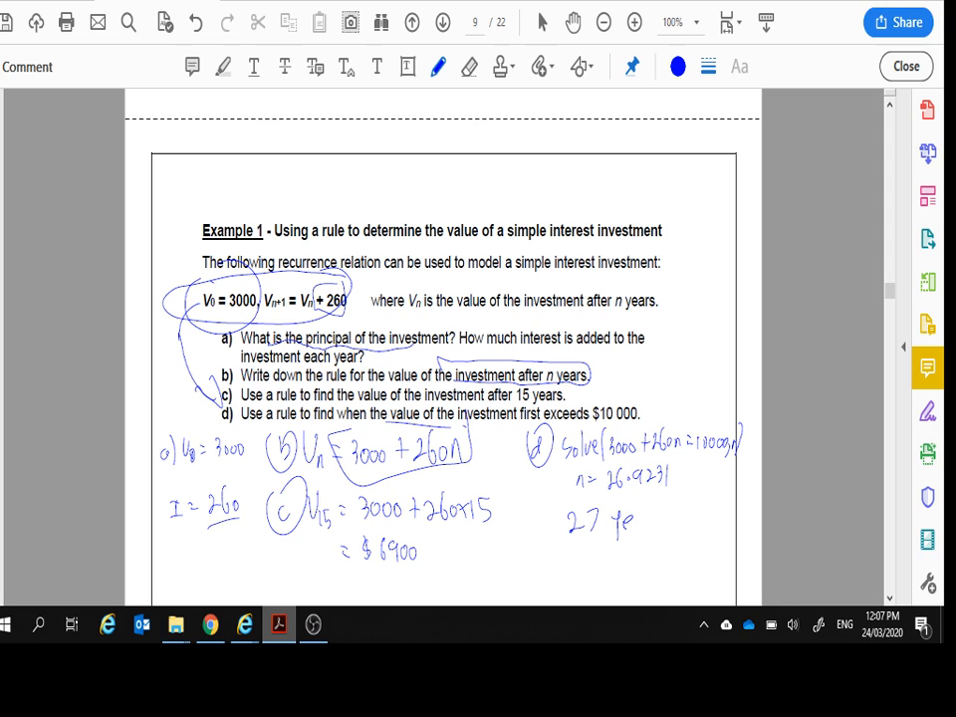
type("ears")
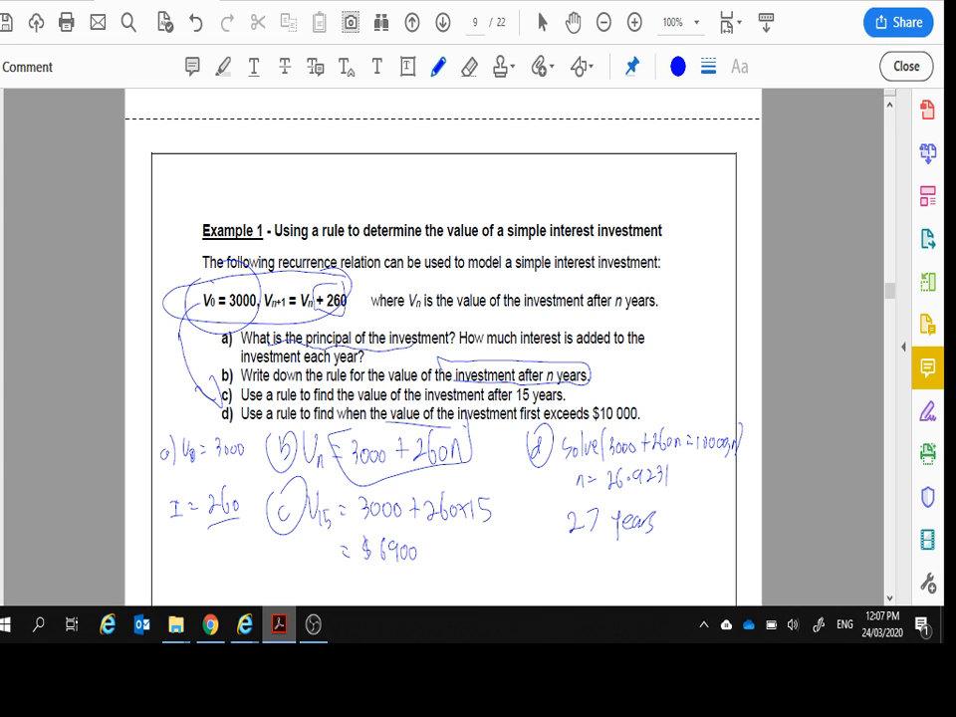
mouse_move(766, 224)
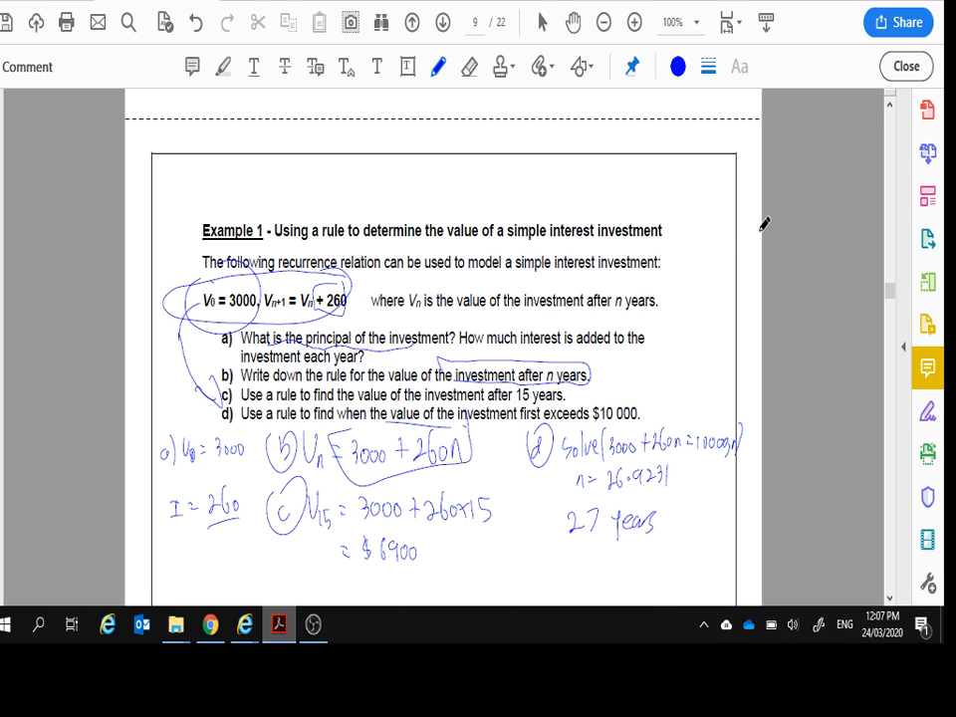
- Write Example 2 interest I = 6.5% of 4000 = 6.5/100 × 4000 = 260 and begin Un = 4000 + 260
scroll("down", 3)
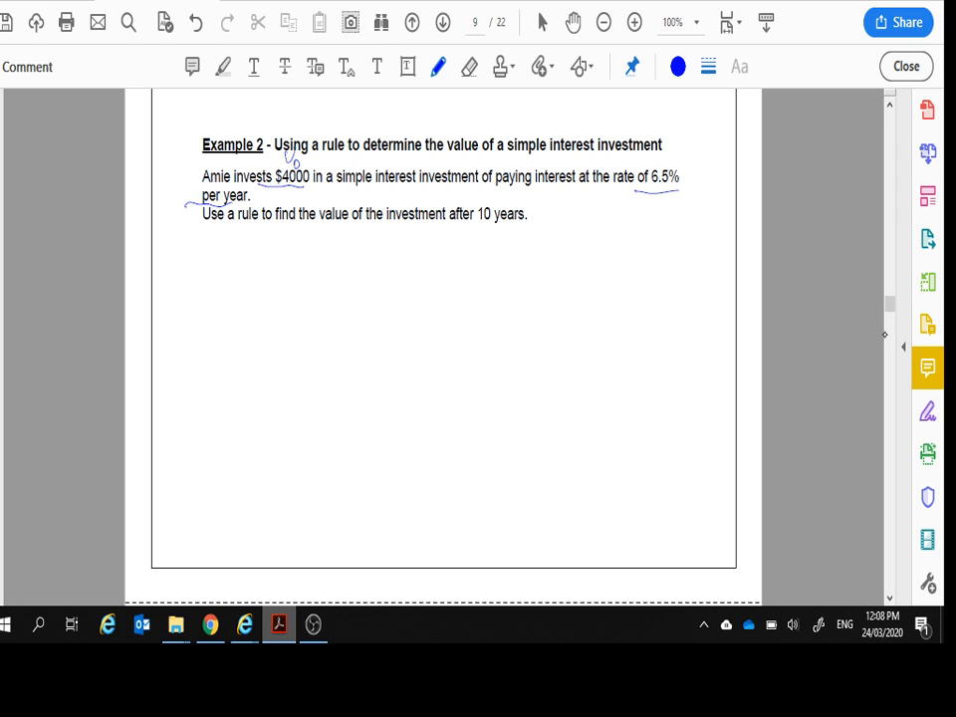
left_click_drag(170, 249, 196, 257)
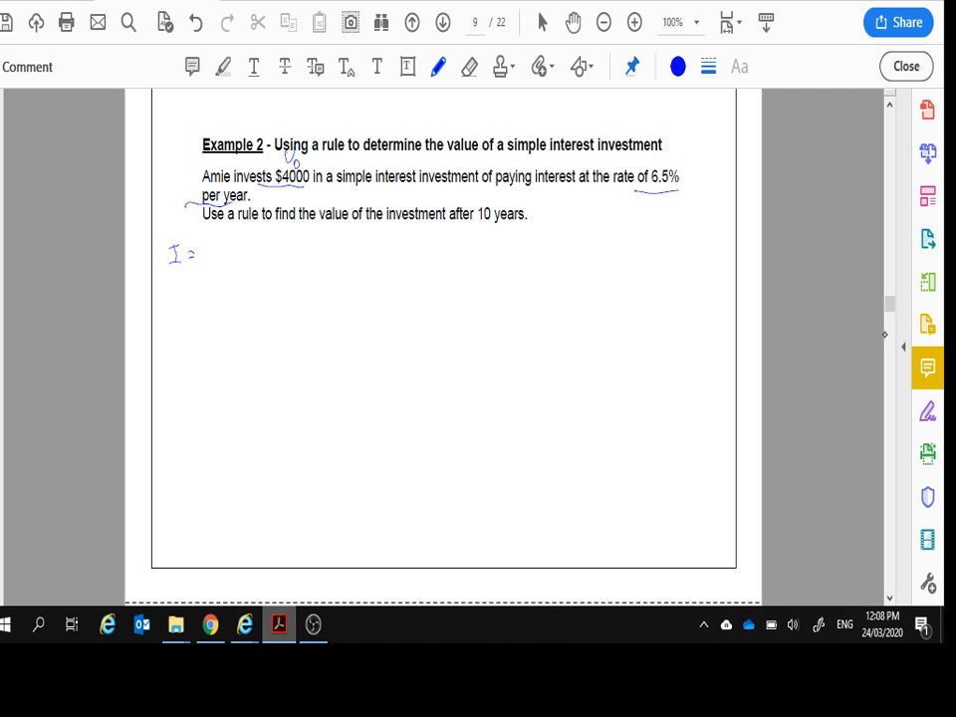
left_click_drag(215, 247, 247, 255)
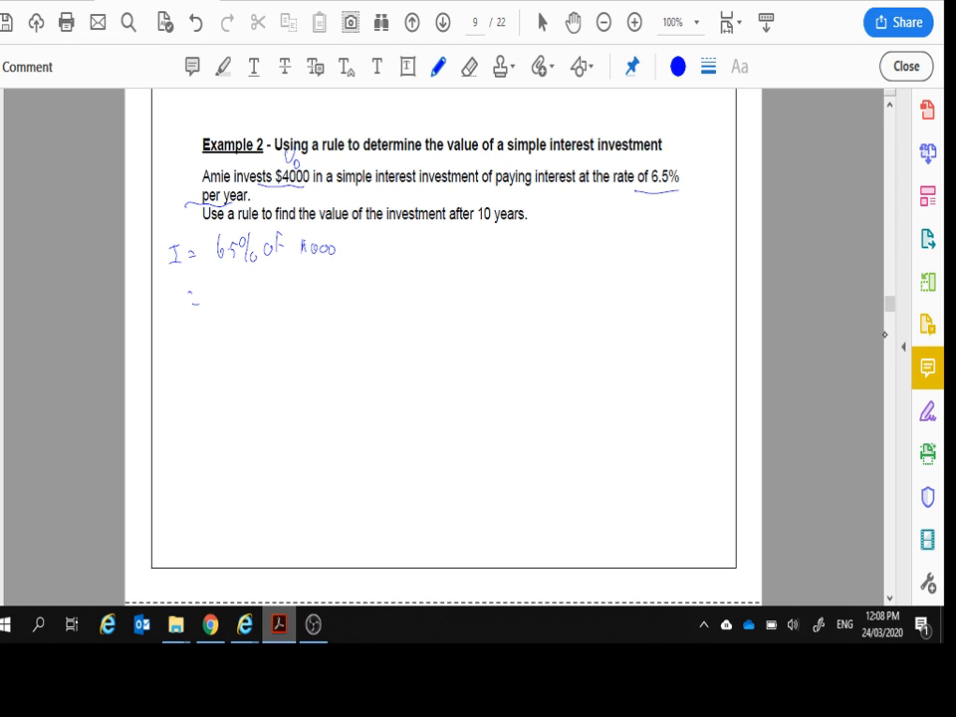
left_click_drag(223, 289, 231, 322)
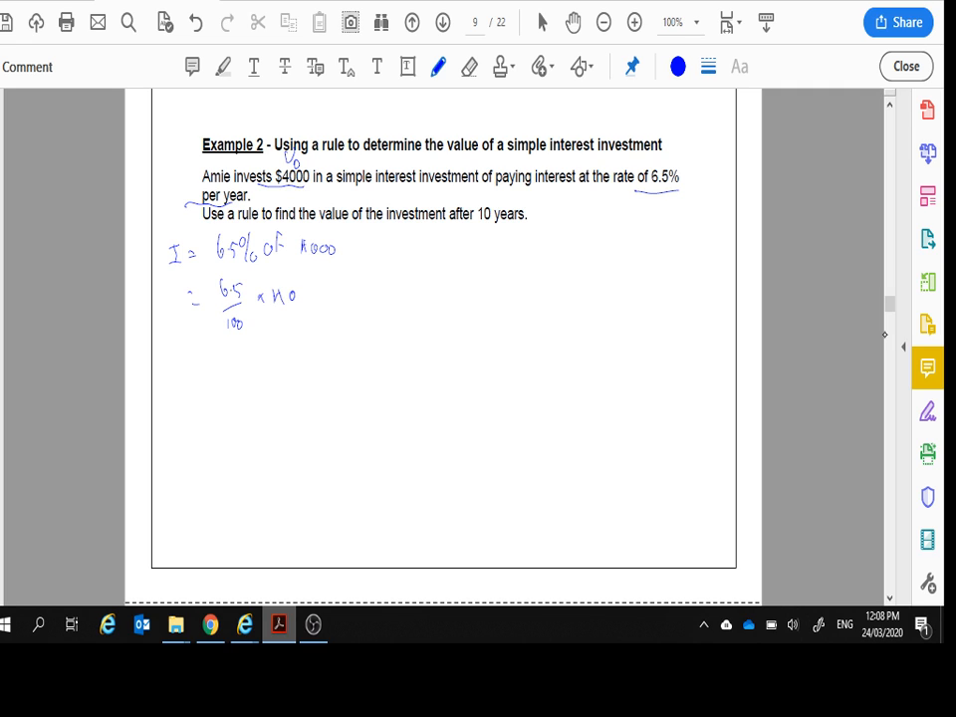
type("000")
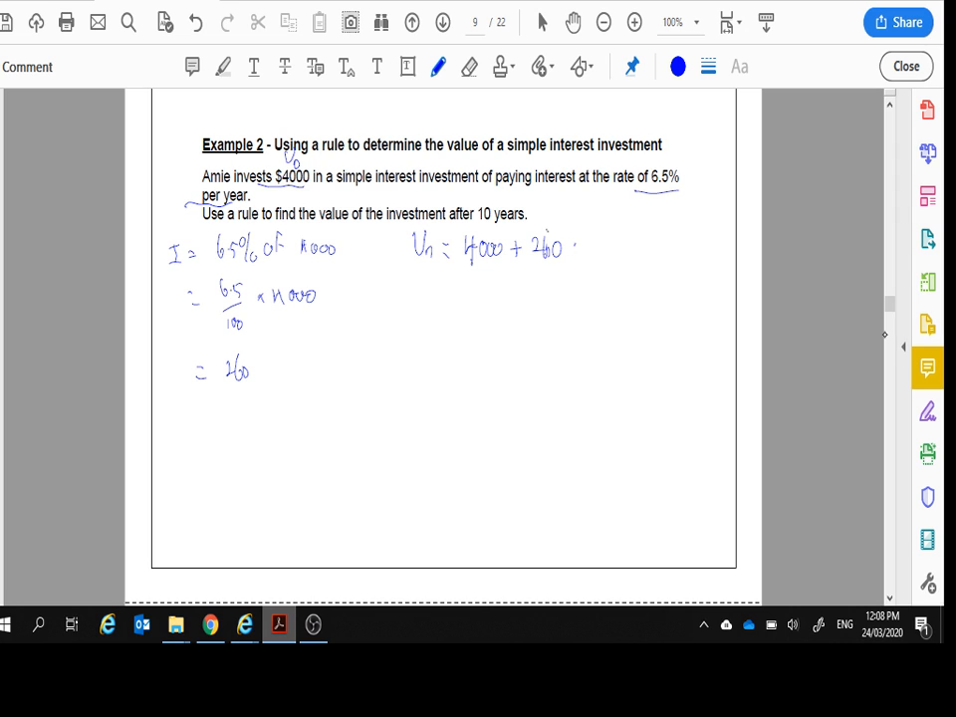
- Complete Un = 4000 + 260n and write V10 = 4000 + 260×10 = $6600
left_click_drag(574, 247, 588, 251)
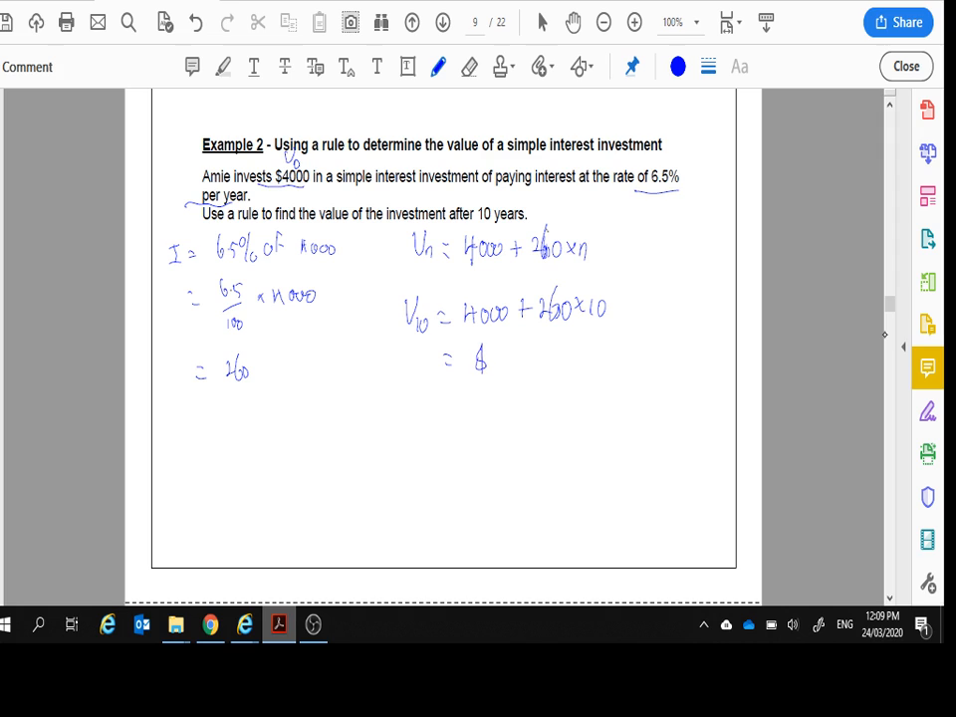
left_click_drag(498, 363, 550, 363)
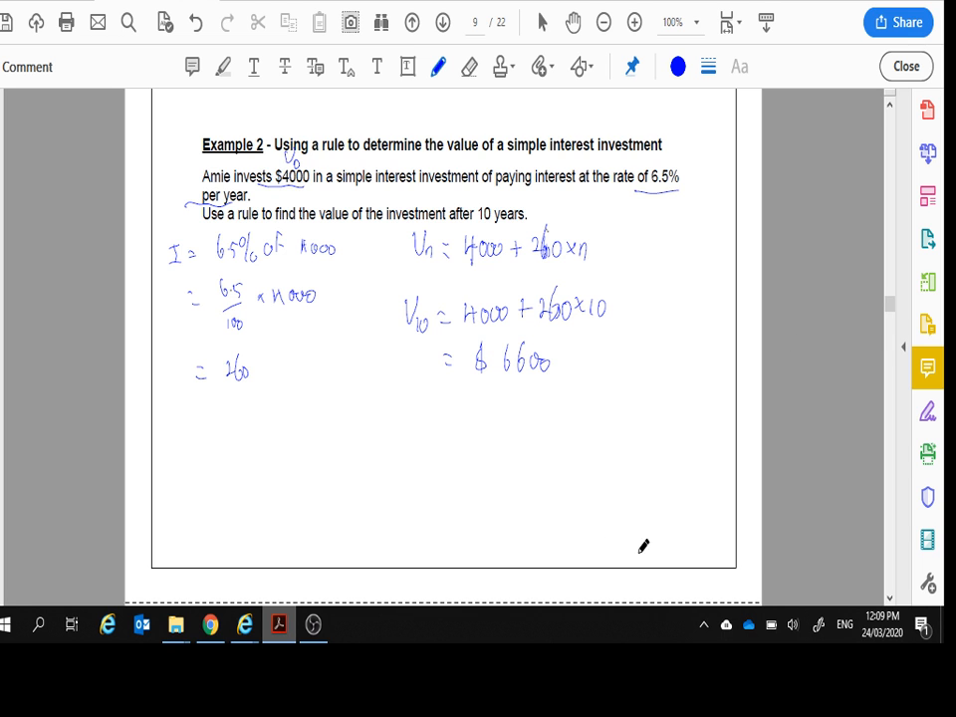
scroll("down", 3)
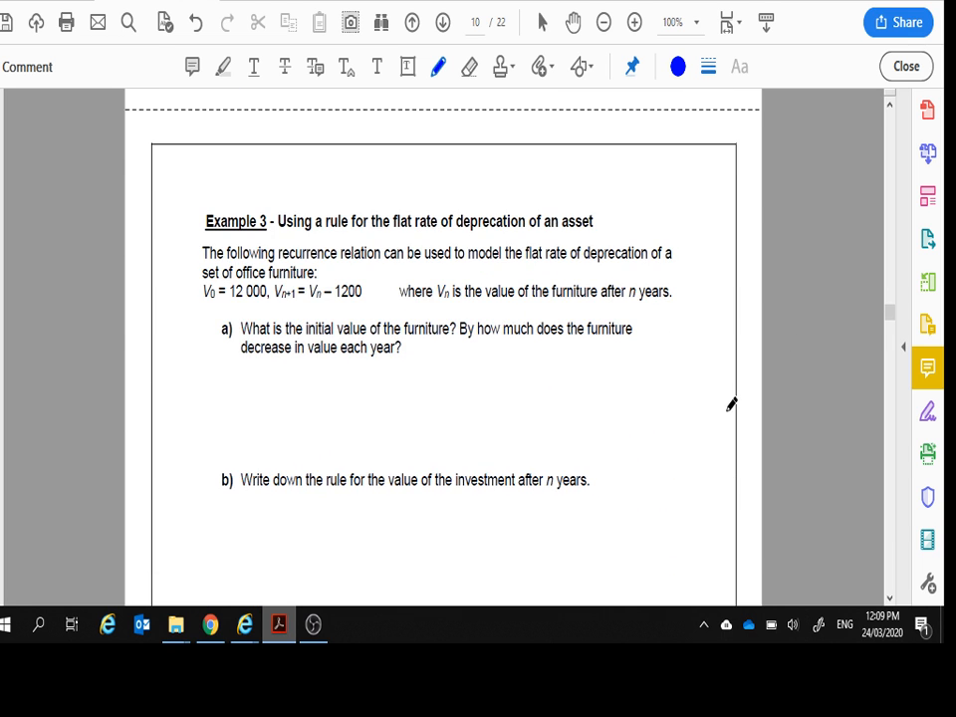
- Circle the furniture recurrence relation and answer part a: initial value 12000, decrease 1200 per year
scroll("down", 3)
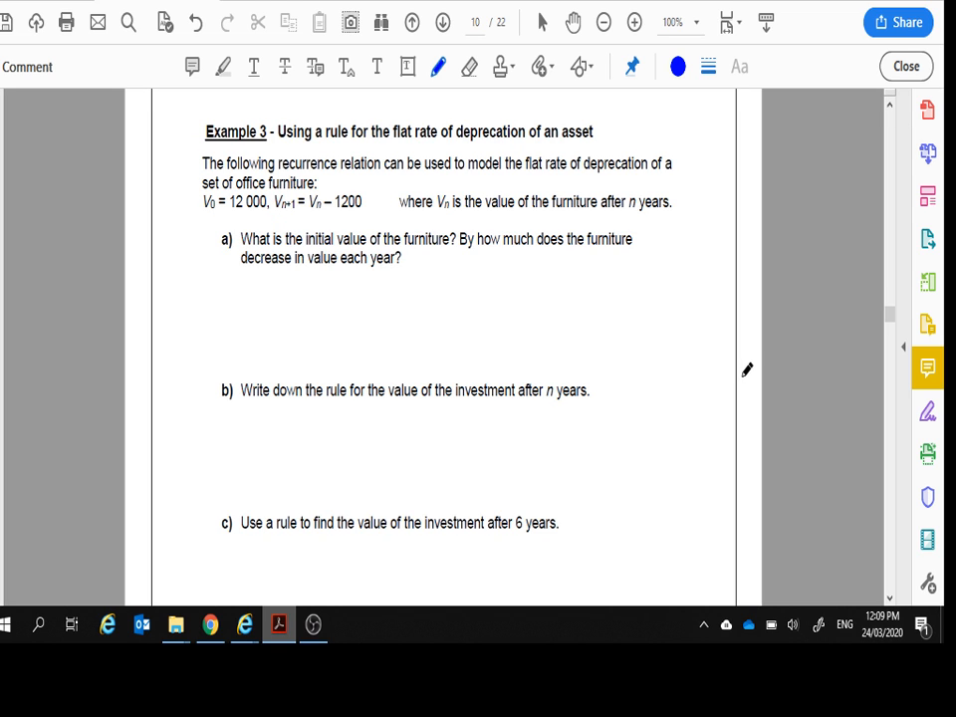
left_click_drag(328, 188, 361, 181)
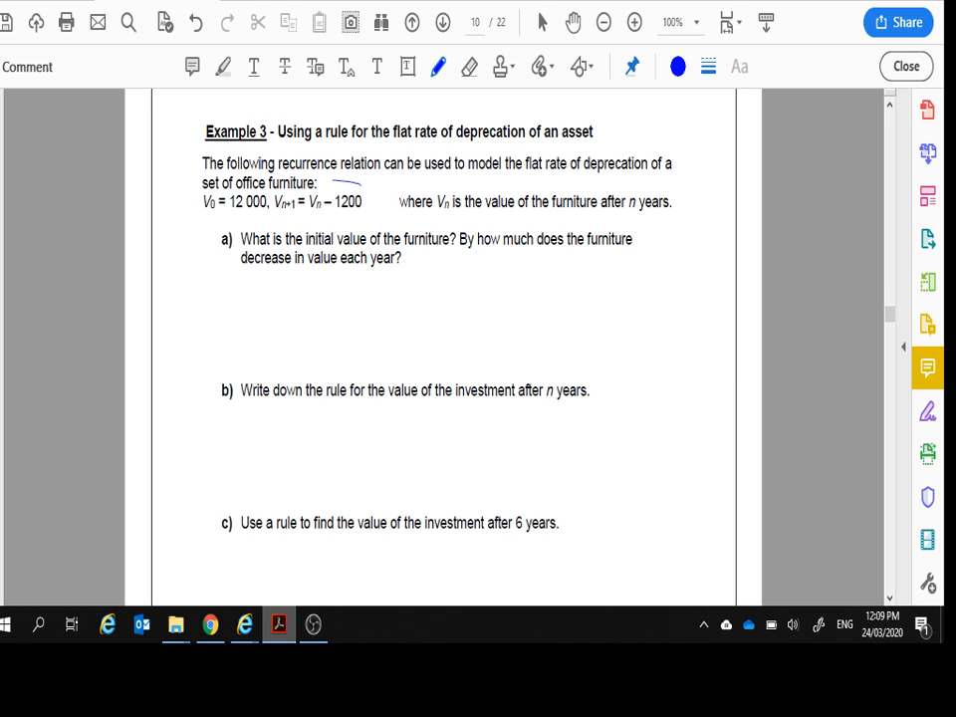
left_click_drag(179, 187, 383, 203)
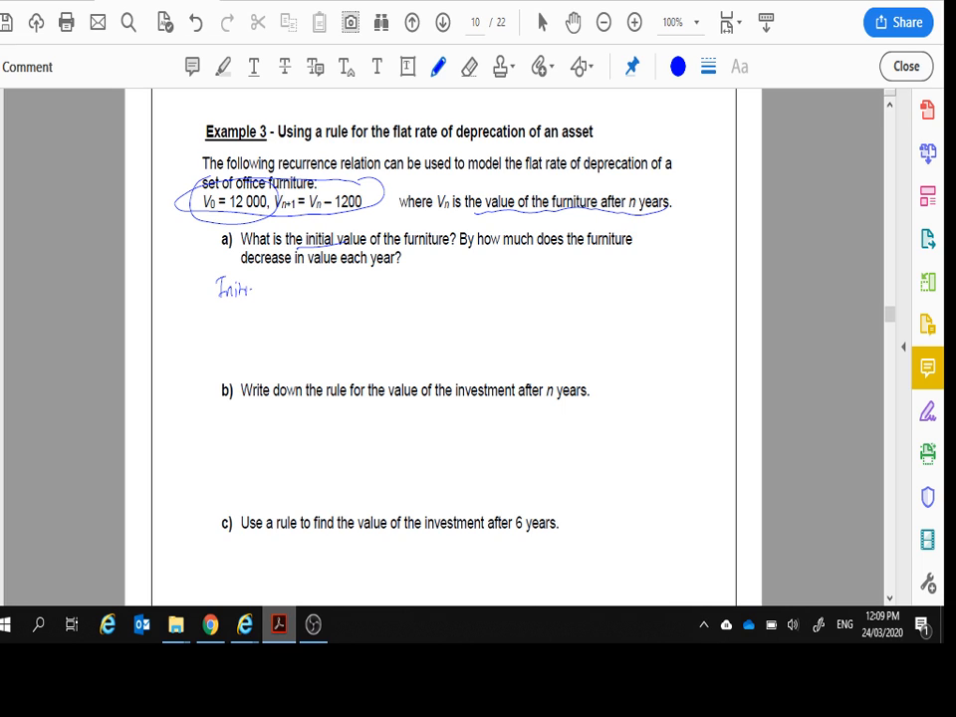
left_click_drag(235, 287, 300, 289)
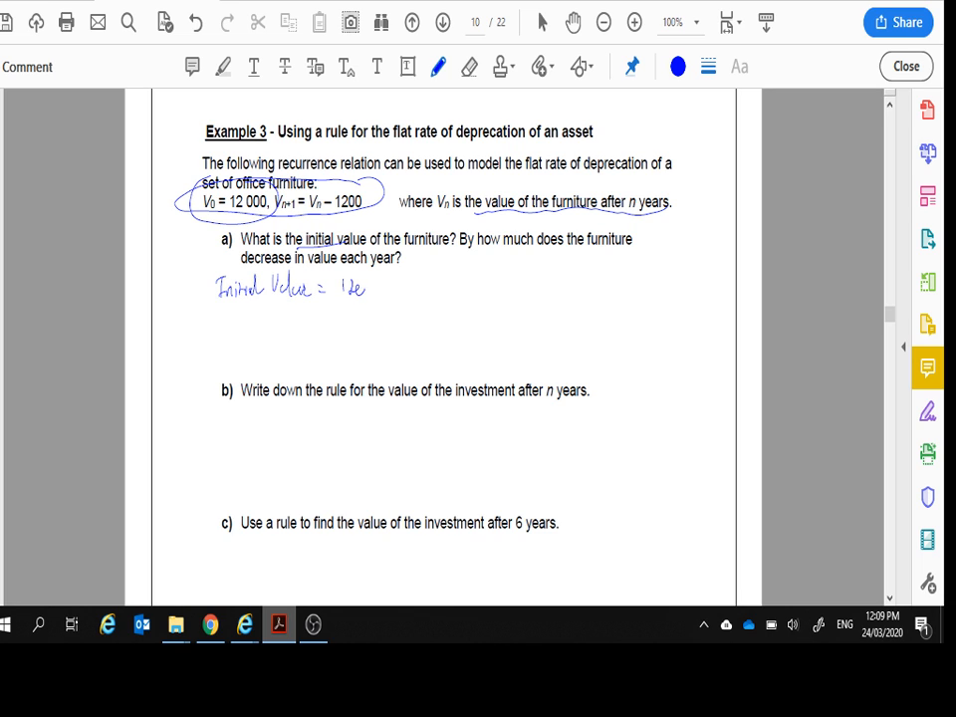
left_click_drag(342, 289, 383, 295)
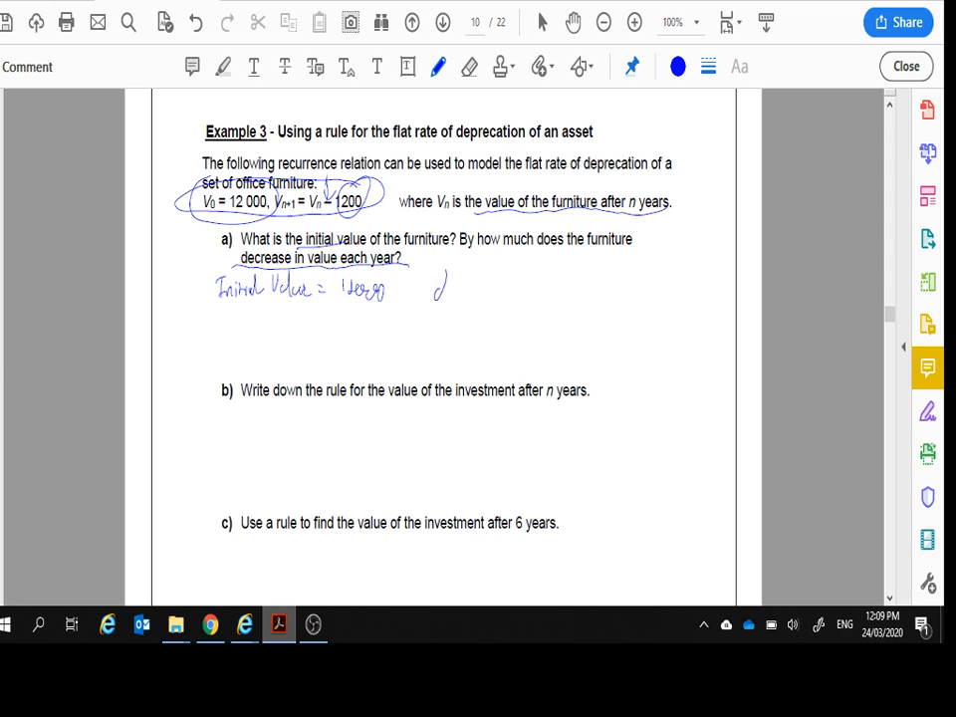
left_click_drag(435, 295, 494, 289)
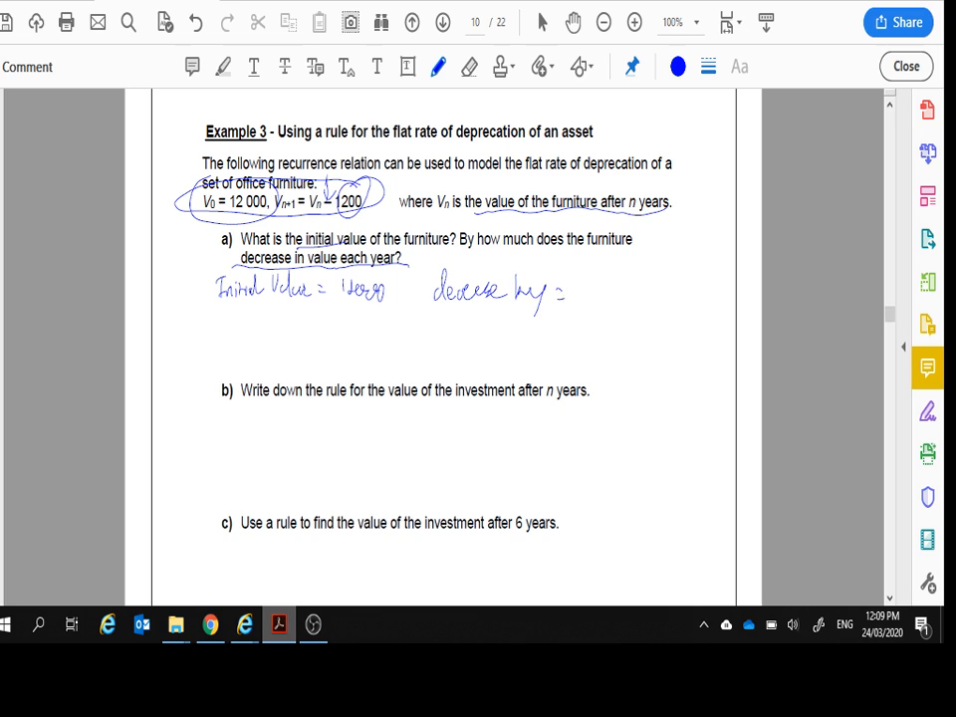
type("1200")
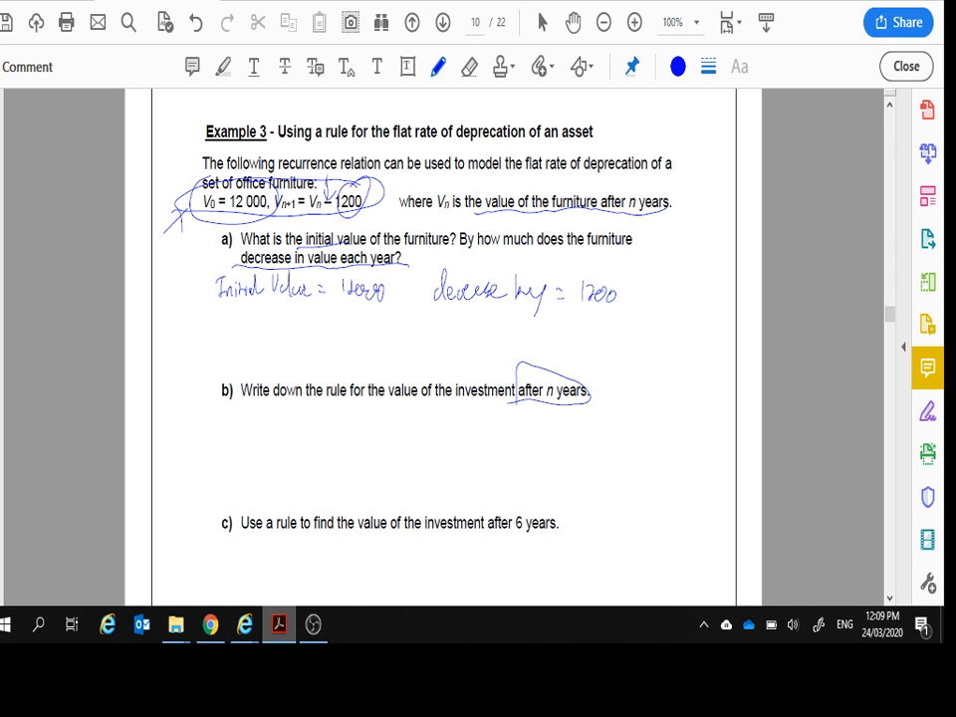
- Write the part b rule Vn = 12000 − 1200n and part c V6 = $4800
left_click_drag(227, 408, 237, 438)
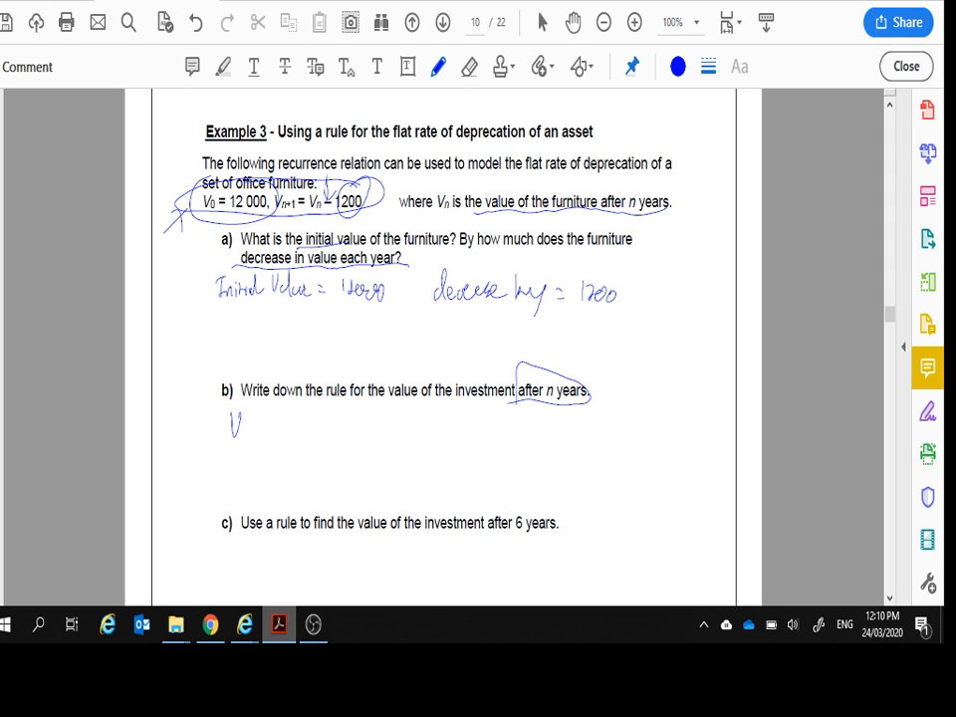
left_click_drag(239, 434, 283, 423)
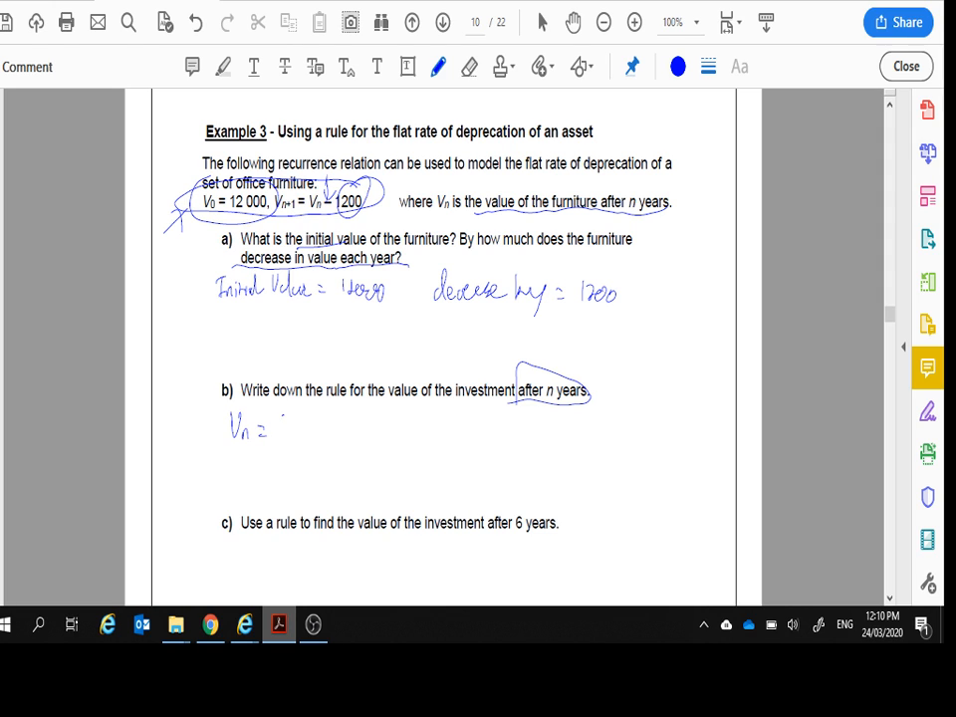
type("12000 - 1200n")
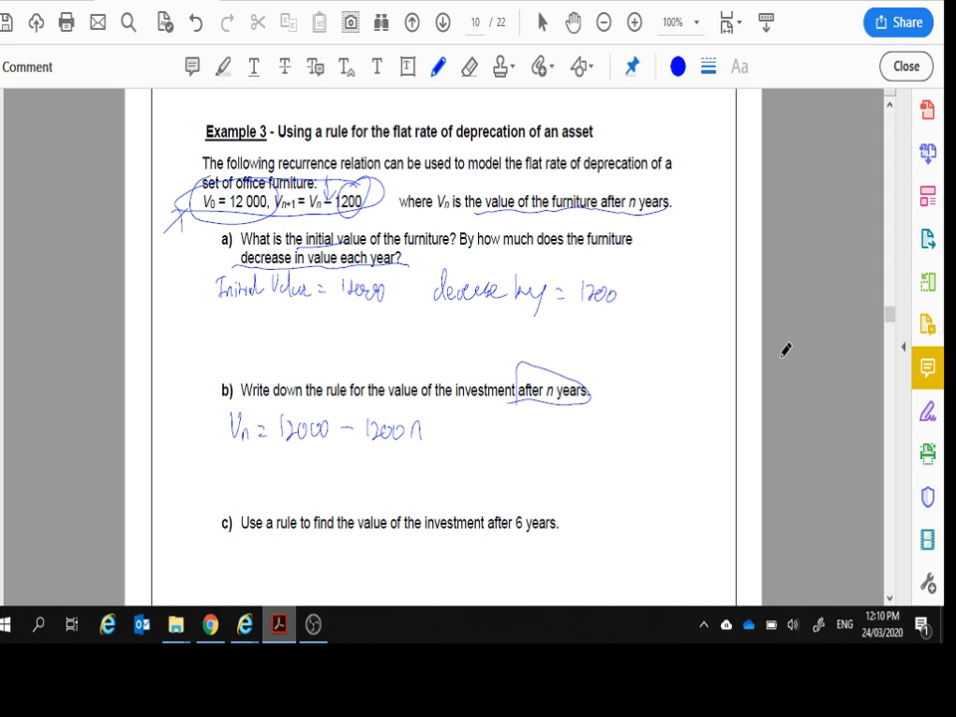
scroll("down", 3)
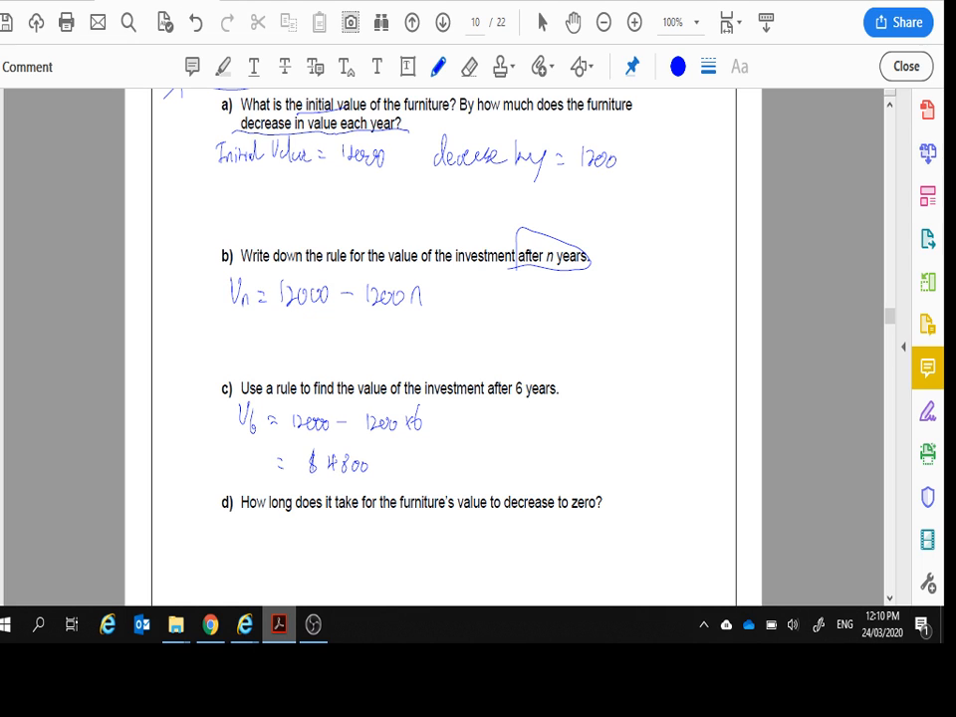
mouse_move(773, 176)
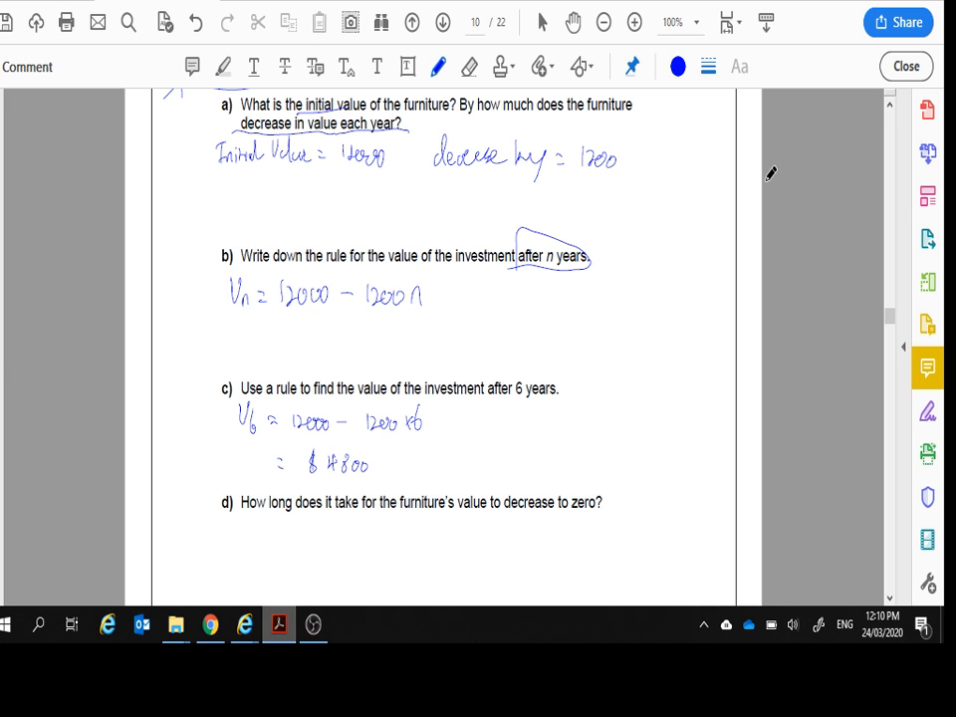
scroll("down", 3)
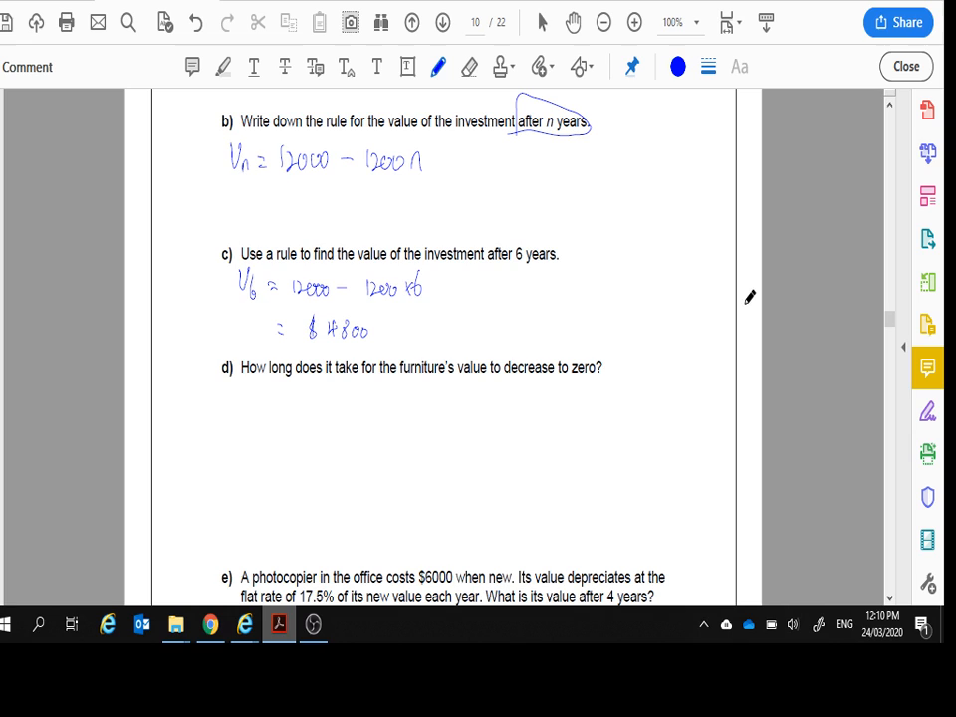
mouse_move(763, 289)
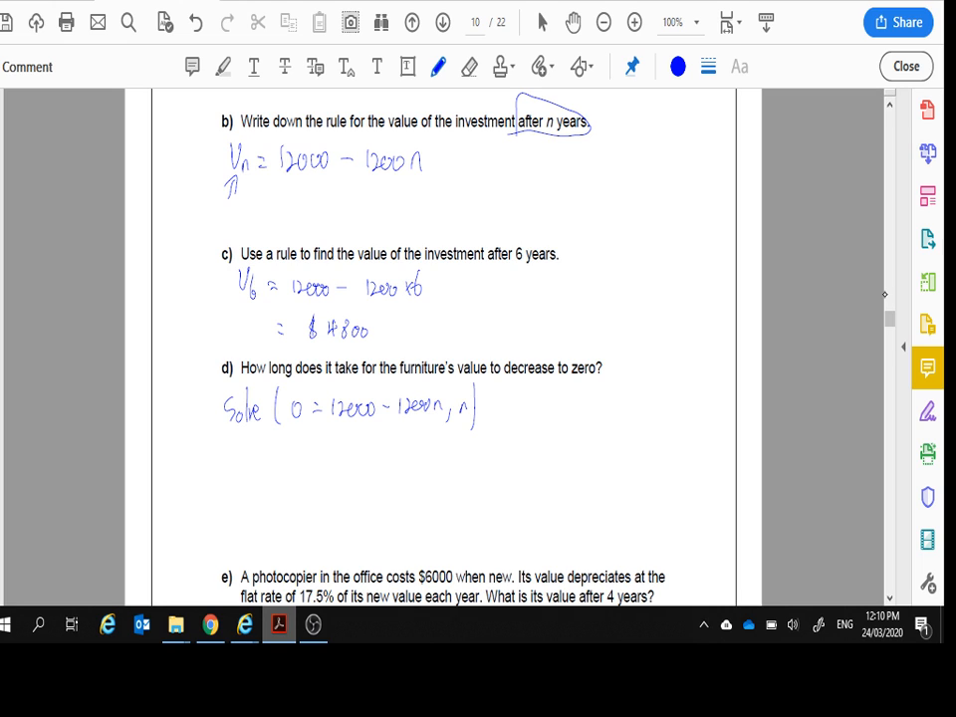
- Write Solve(0 = 12000 − 1200n, n) giving 10 yrs under part d
left_click_drag(310, 447, 311, 475)
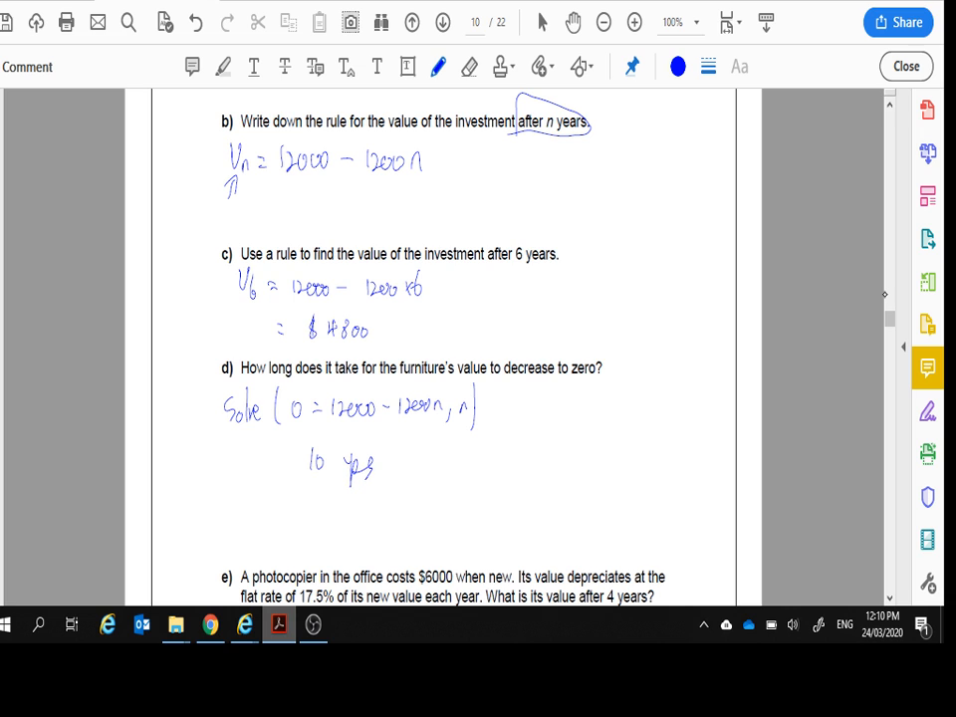
mouse_move(534, 291)
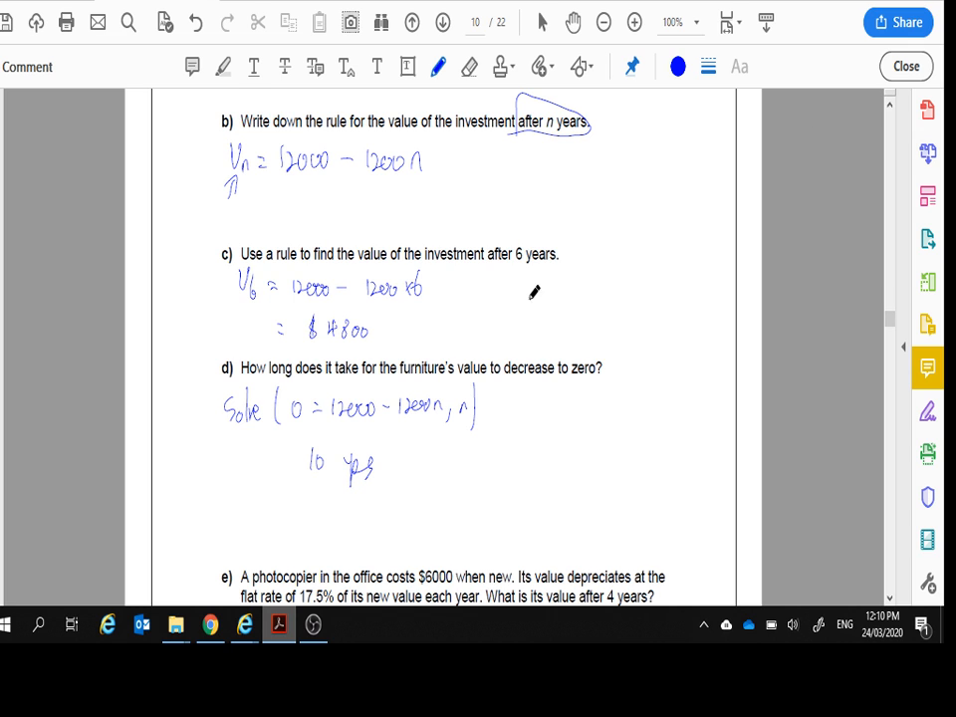
scroll("down", 3)
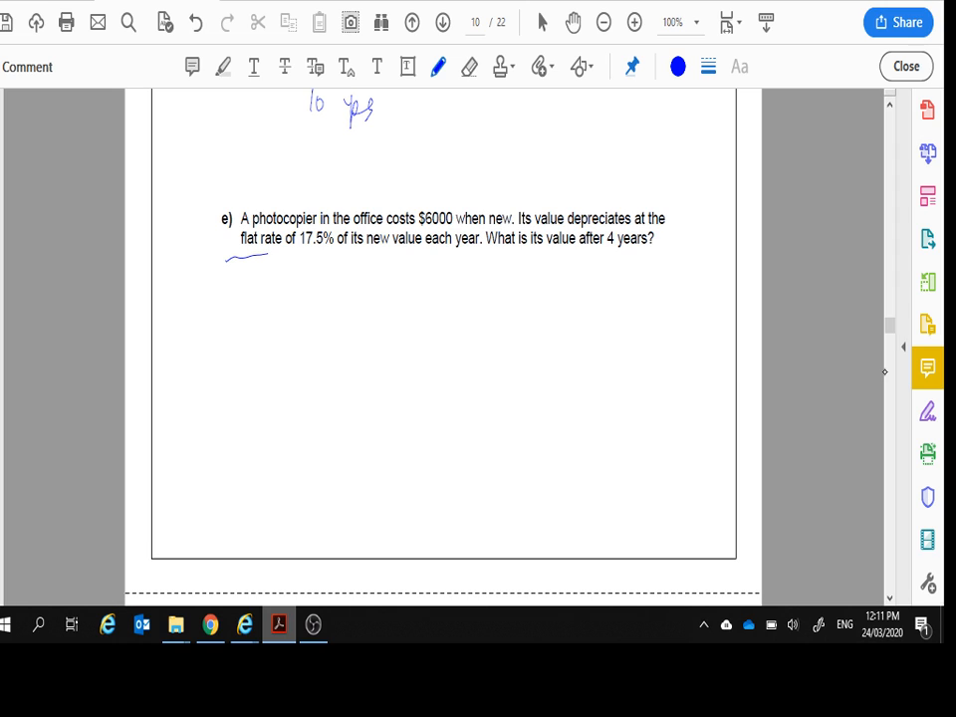
- Mark the 17.5% rate and $6000 cost, write depreciation 1050 per year and Vn = 6000 − 1050n
left_click_drag(228, 257, 389, 255)
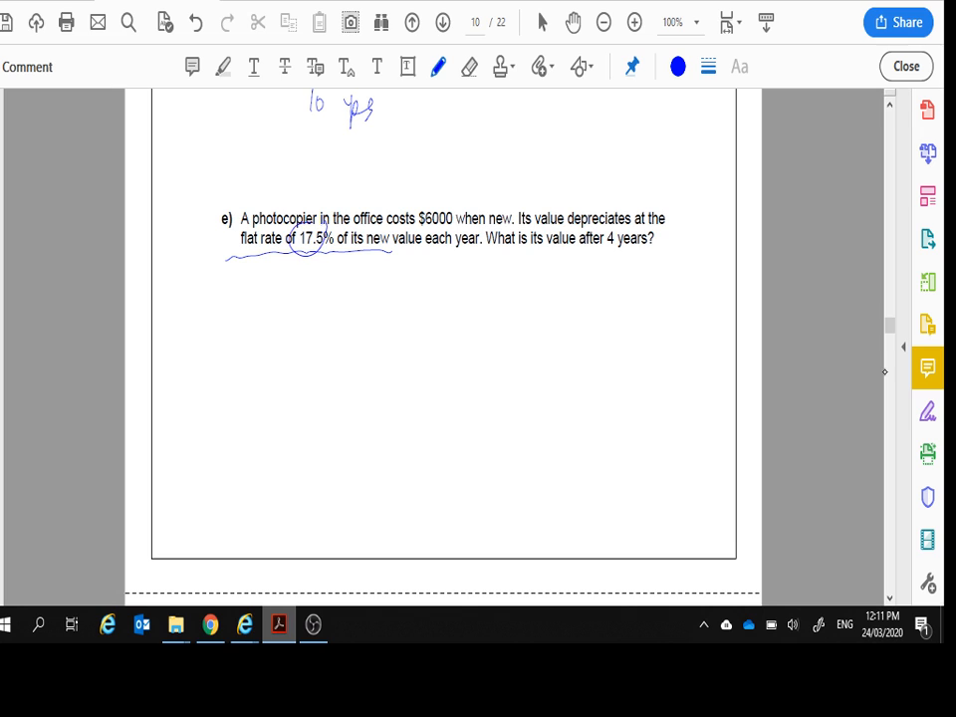
left_click_drag(363, 247, 469, 247)
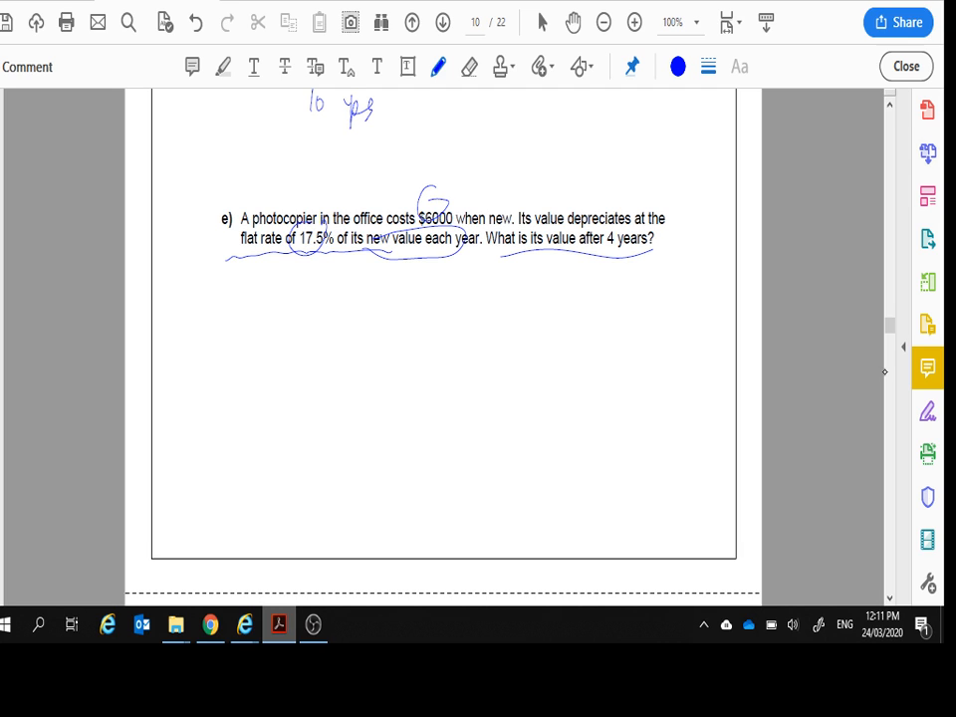
left_click_drag(167, 299, 195, 303)
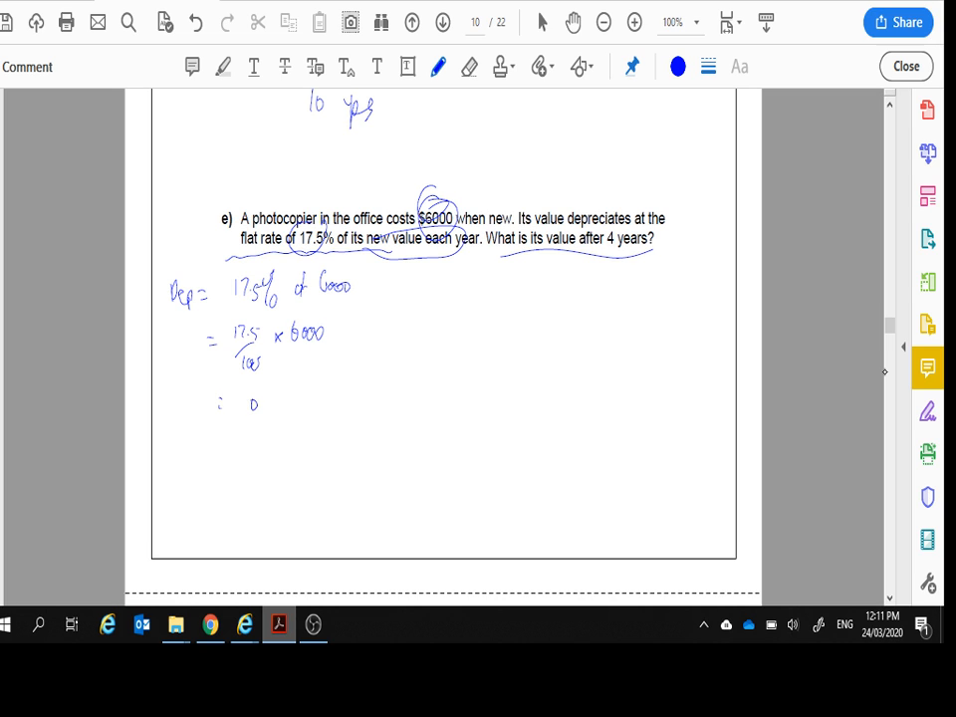
type("105")
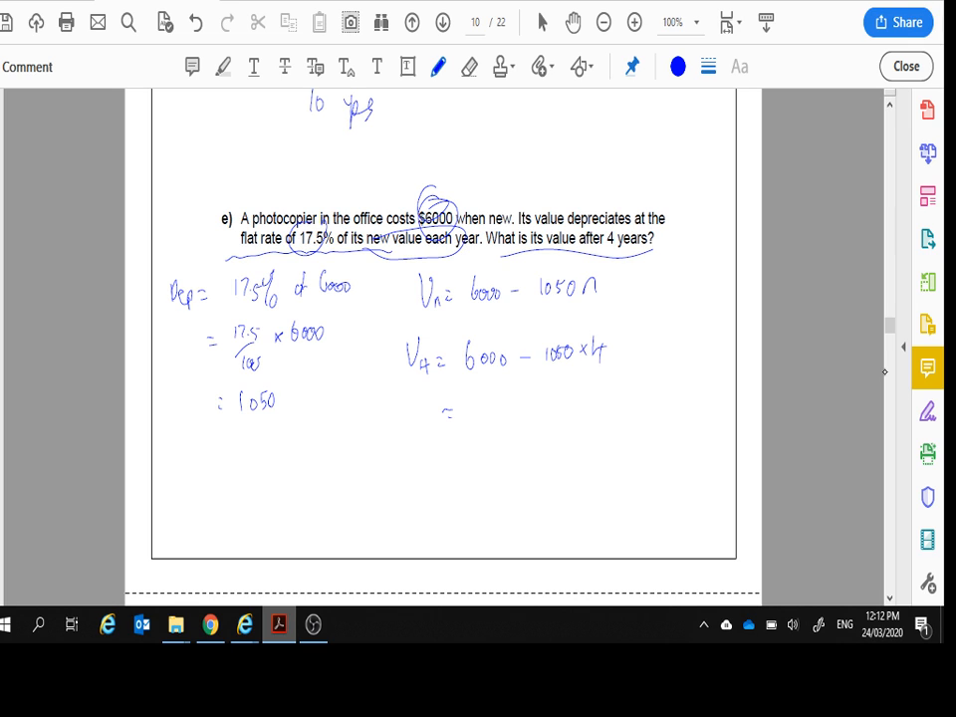
- Calculate the photocopier's value after 4 years as V4 = 1800
left_click_drag(468, 398, 494, 422)
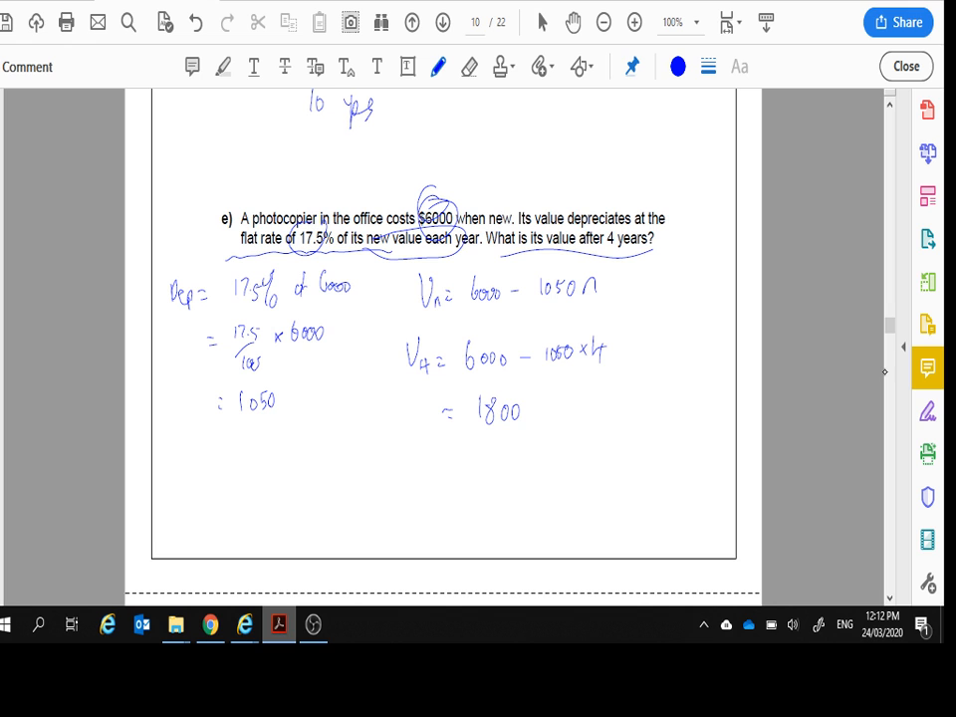
scroll("down", 3)
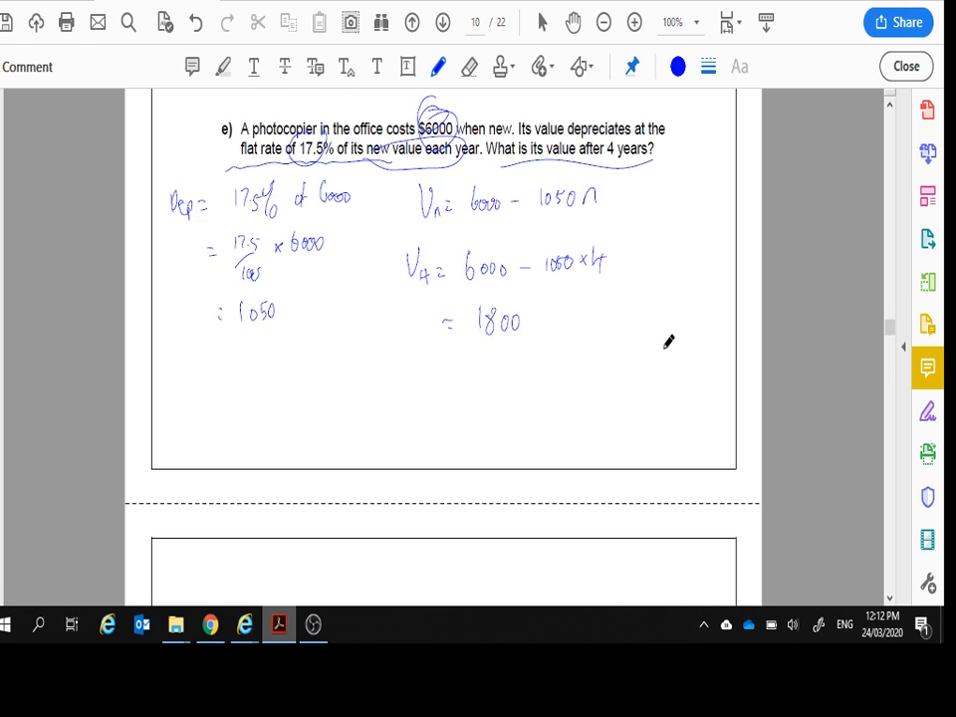
scroll("down", 3)
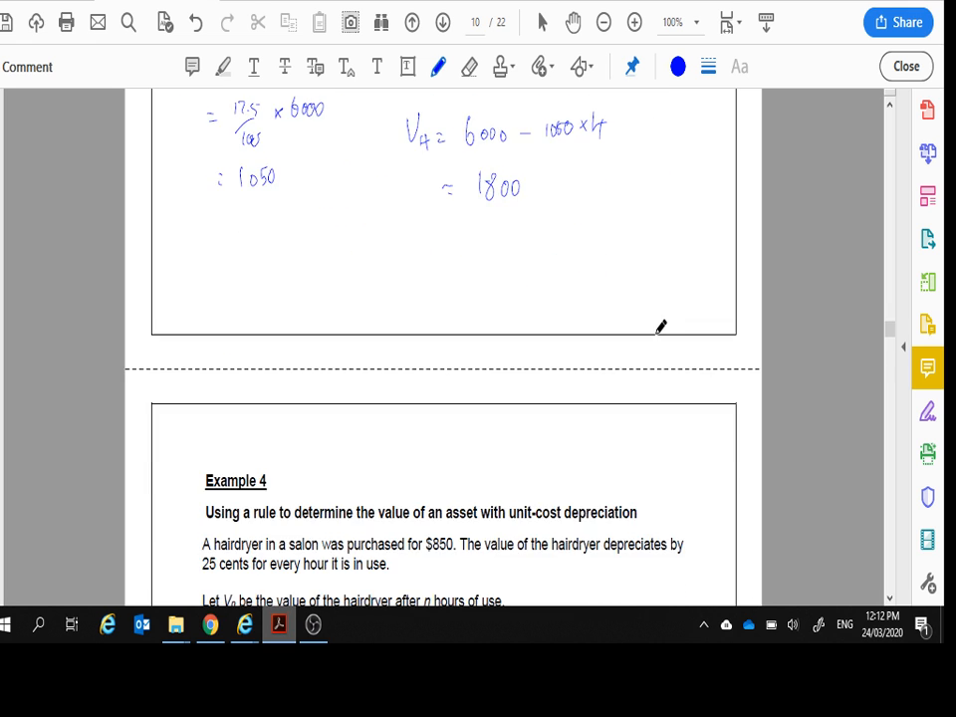
- Mark the hairdryer question details, circle the 25 cents per hour rate and note it as 0.25
scroll("down", 3)
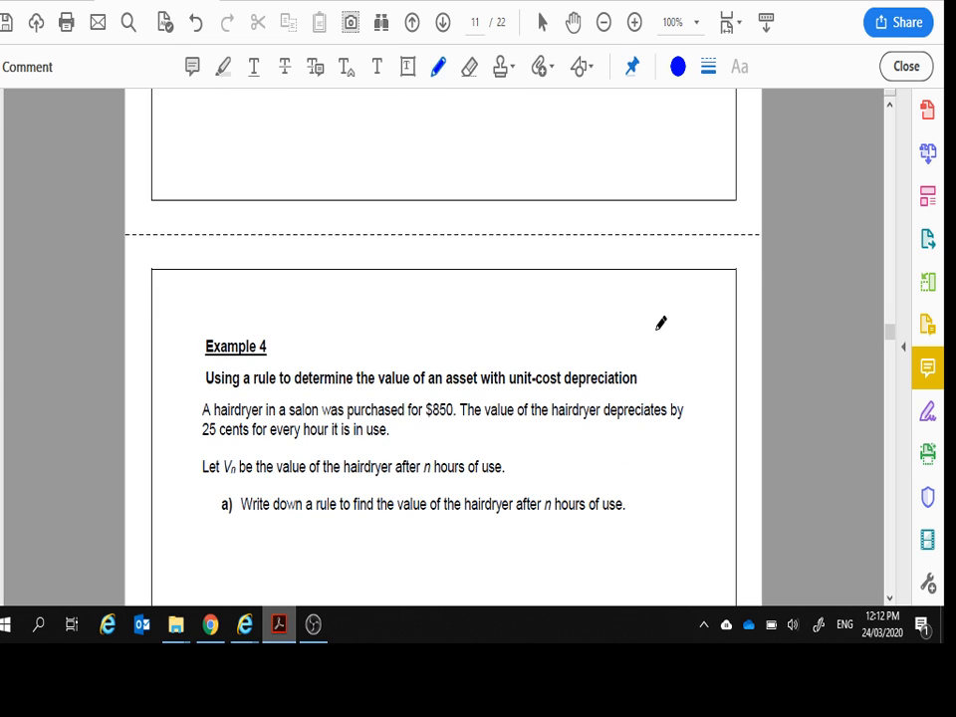
scroll("down", 3)
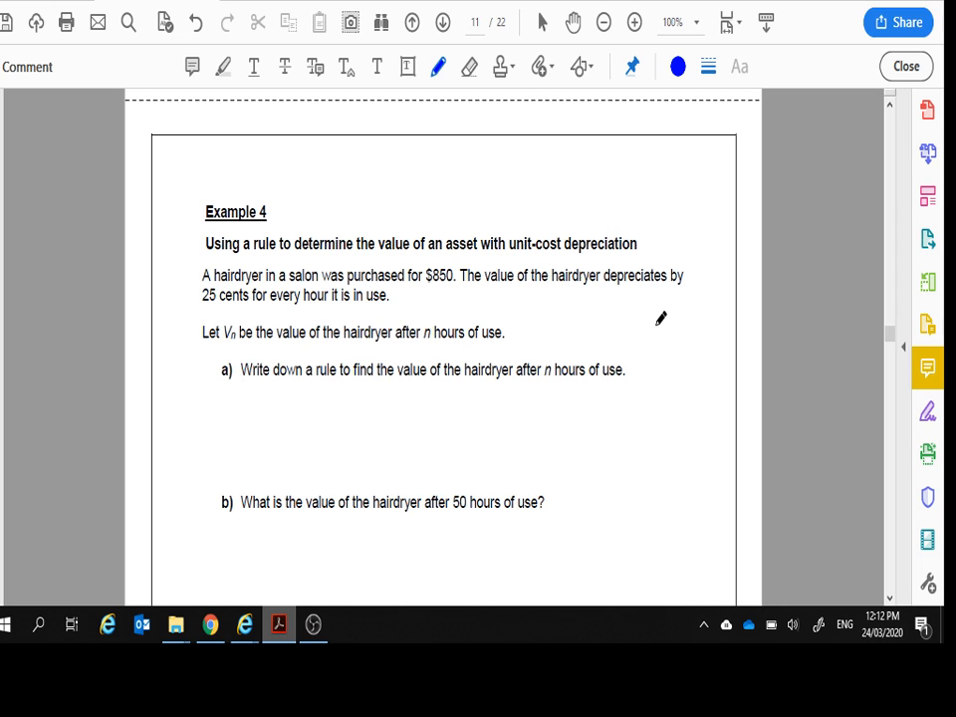
left_click_drag(436, 251, 446, 267)
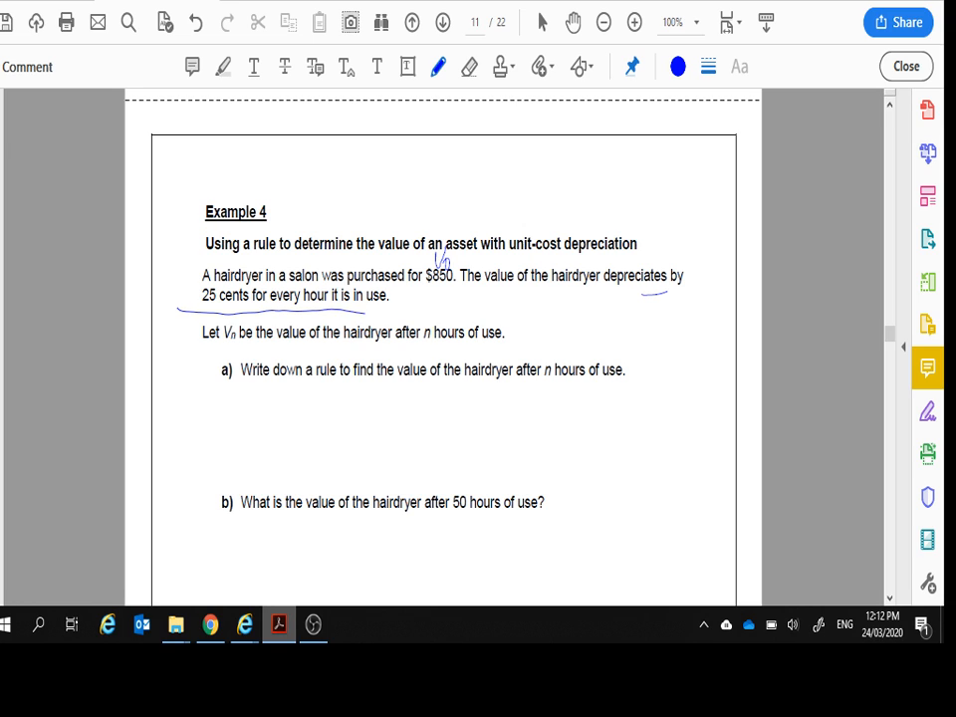
left_click_drag(199, 295, 388, 294)
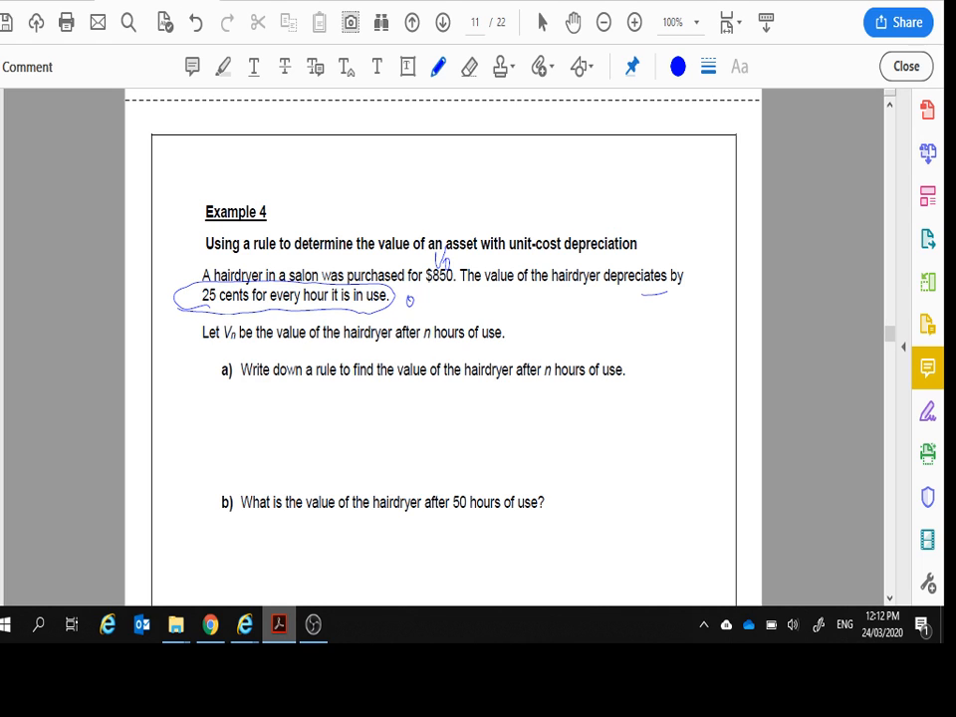
left_click_drag(402, 303, 434, 299)
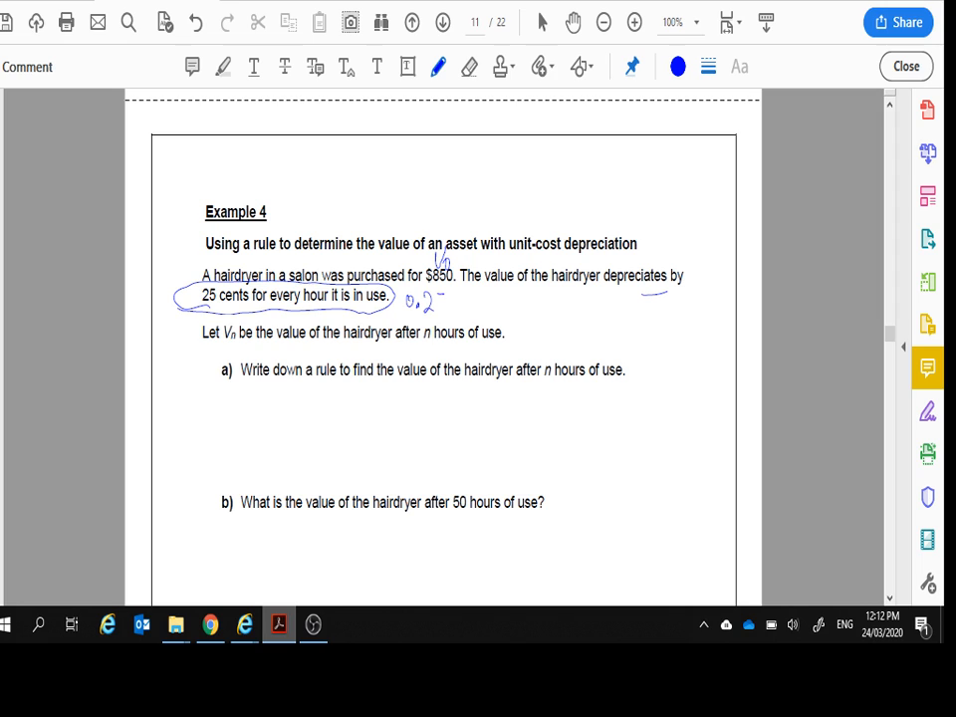
left_click_drag(435, 299, 442, 315)
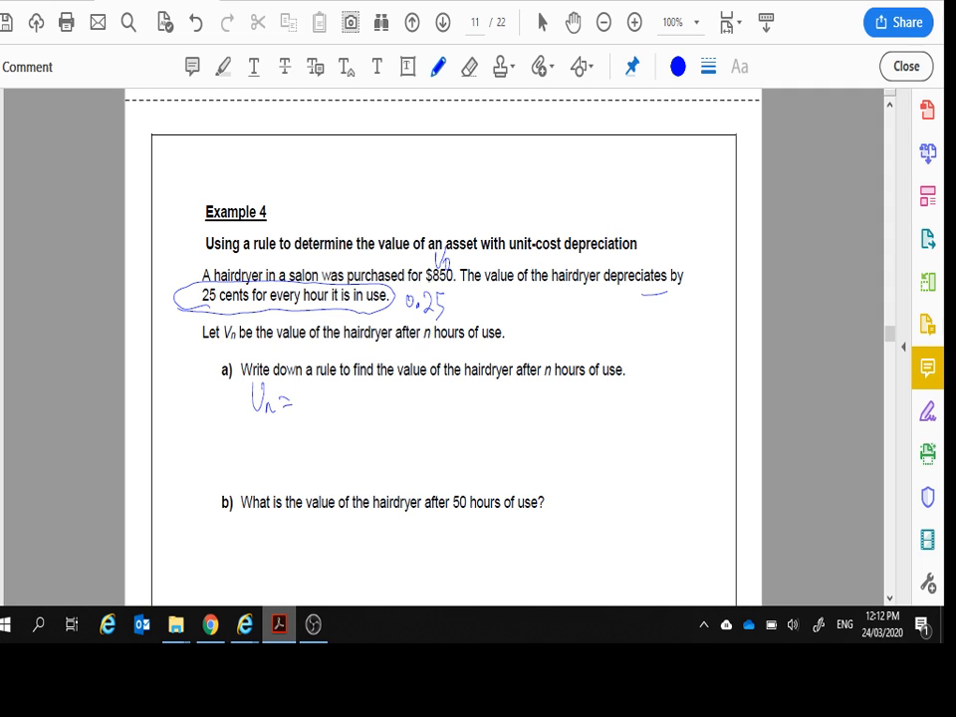
- Write the part a rule Vn = 850 − 0.25n
left_click_drag(299, 402, 343, 408)
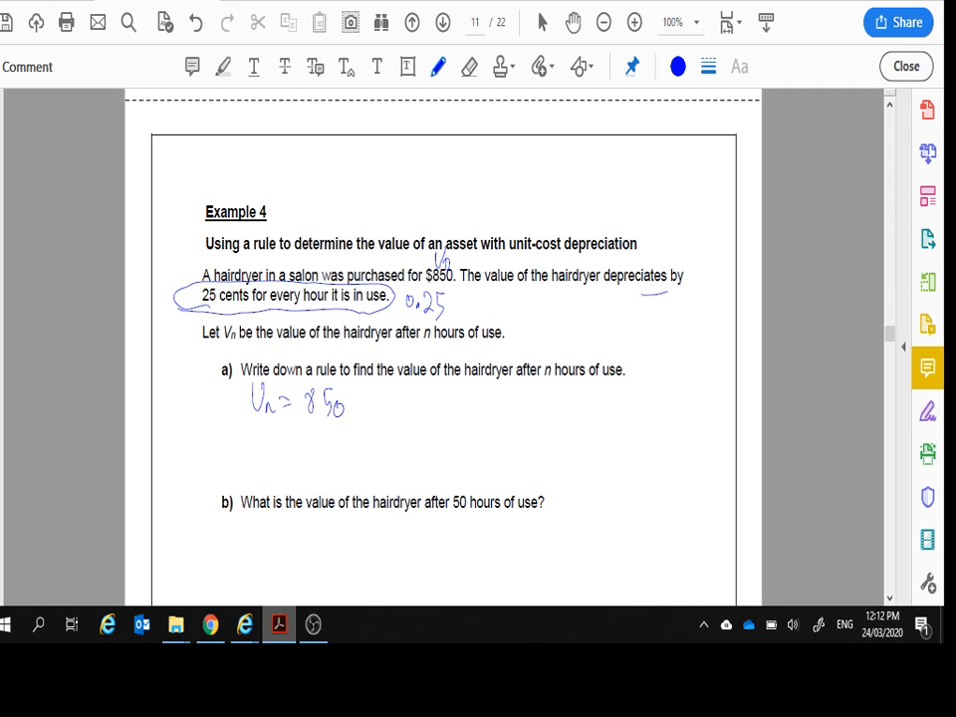
left_click_drag(359, 403, 435, 403)
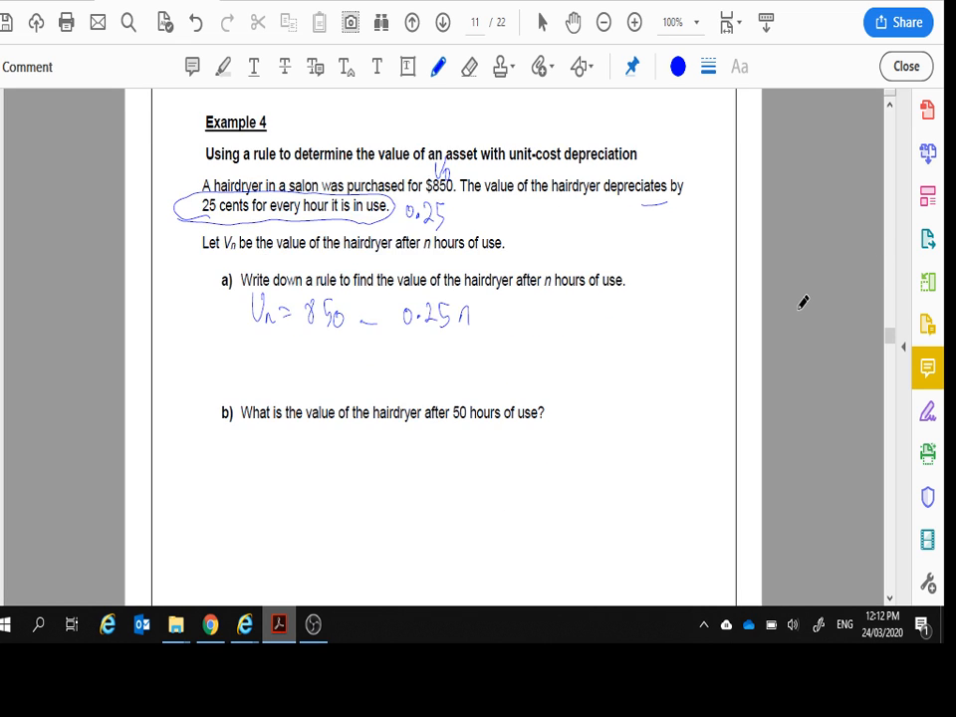
scroll("down", 3)
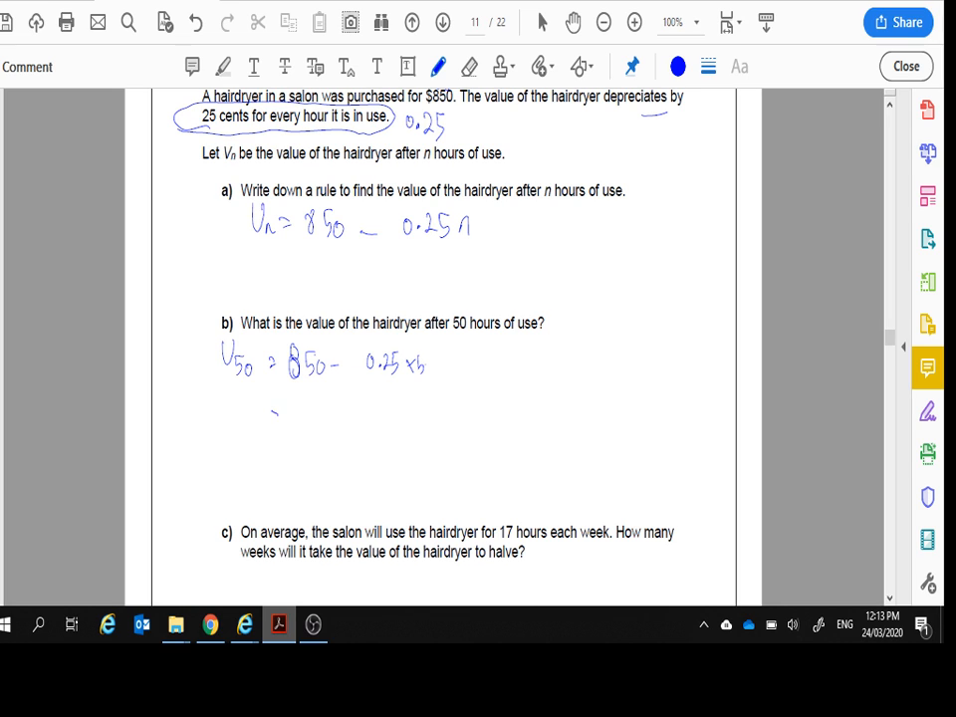
- Work part b as V50 = 850 − 0.25×50, strike out the wrong result and write $837.50
left_click_drag(269, 418, 322, 423)
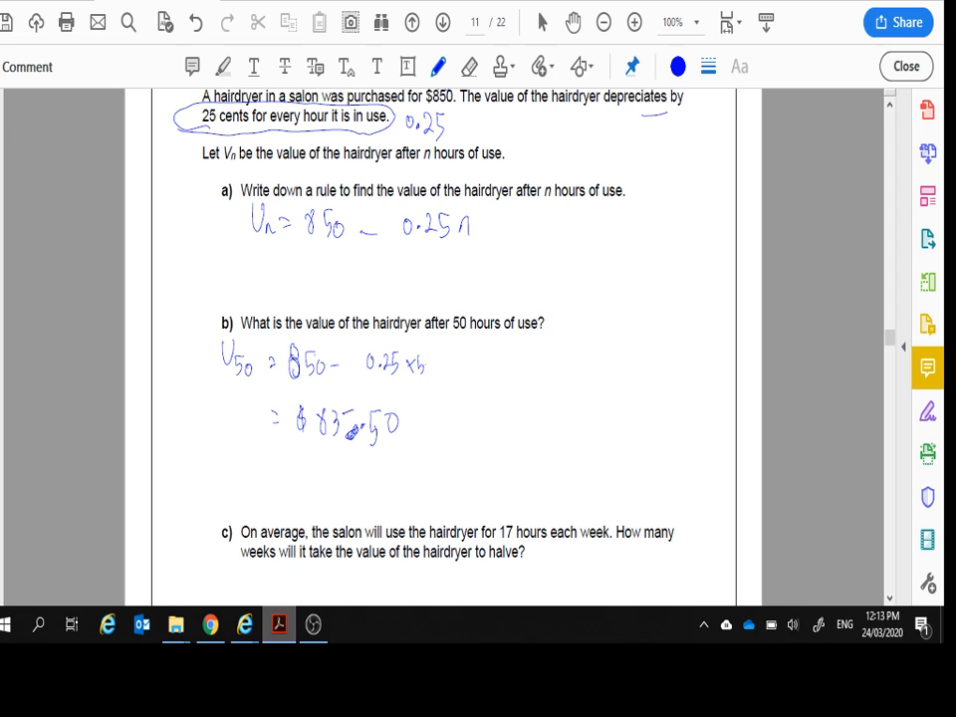
left_click_drag(299, 423, 408, 423)
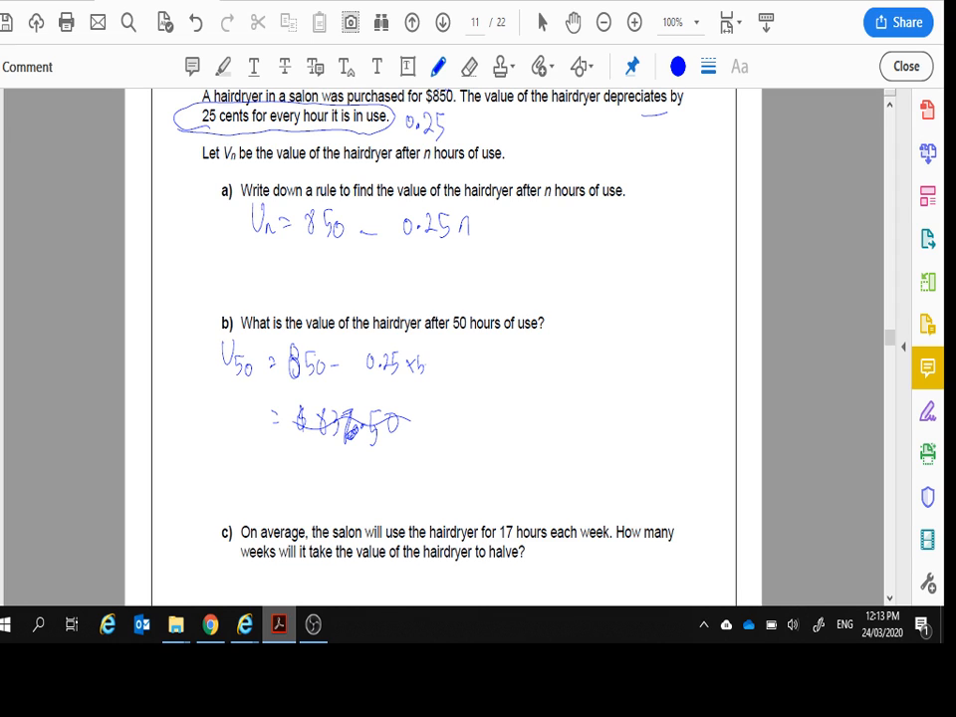
left_click_drag(451, 419, 460, 442)
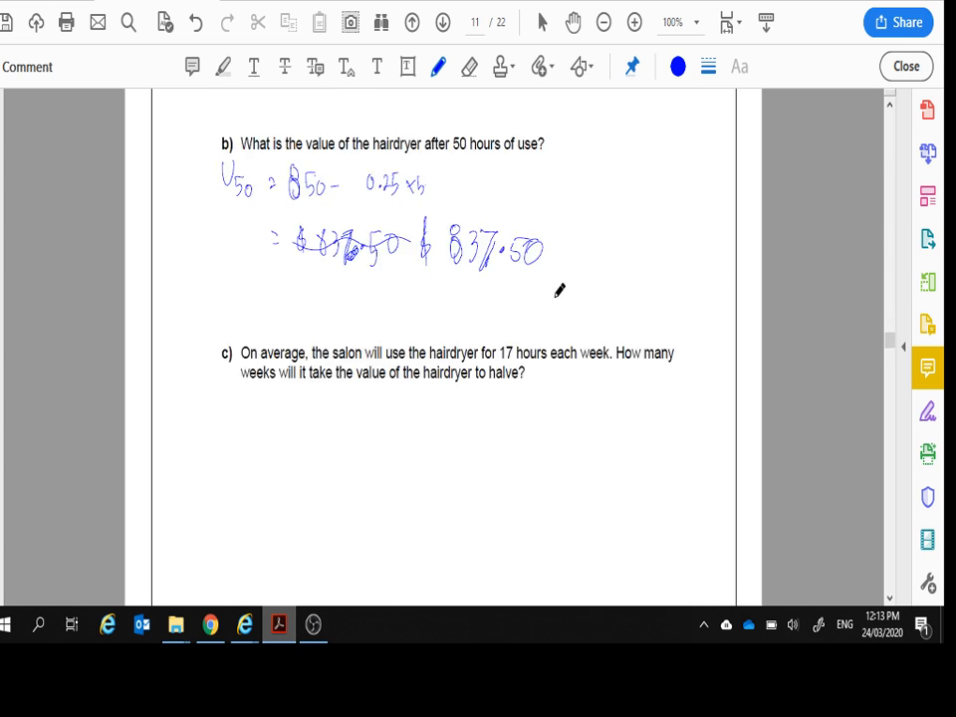
scroll("down", 3)
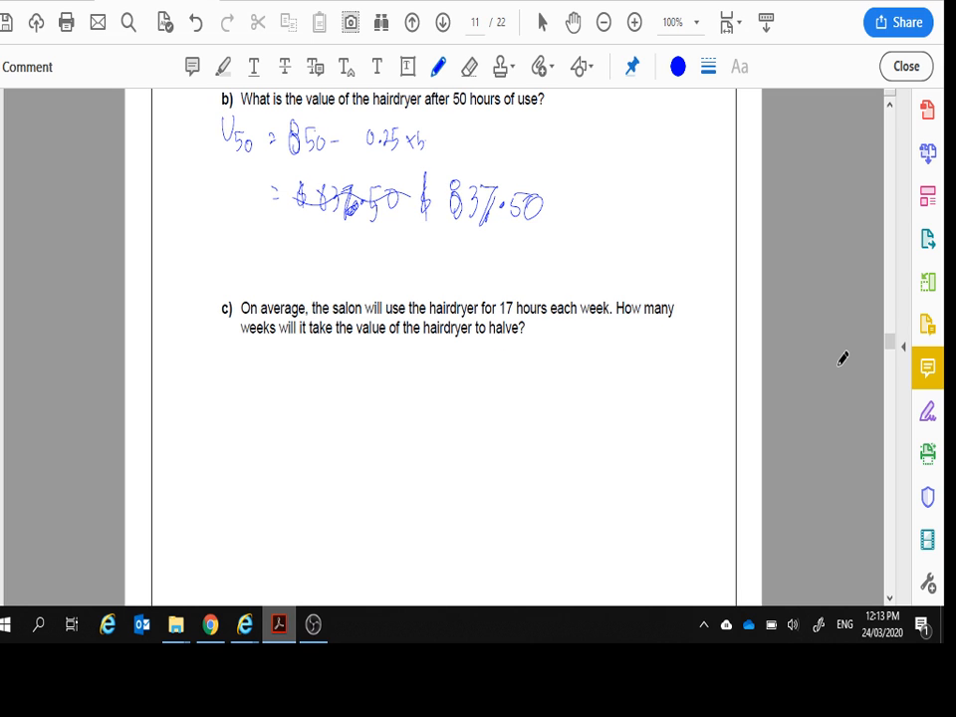
mouse_move(767, 376)
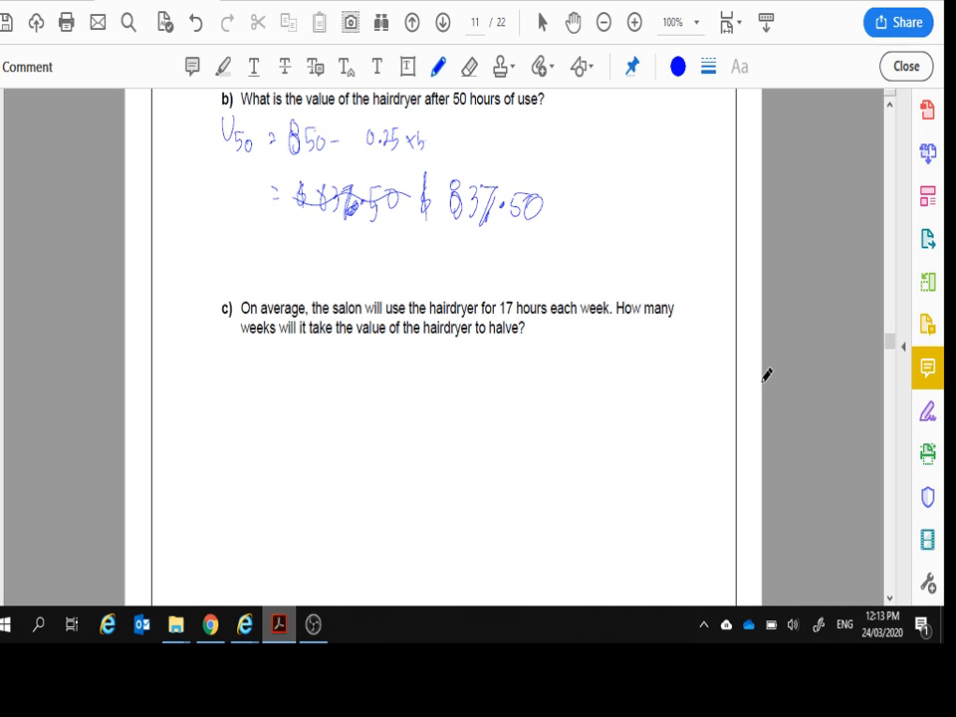
- Circle 17 hours each week and write weekly depreciation Dep = 17×0.25 = 4.25
scroll("down", 3)
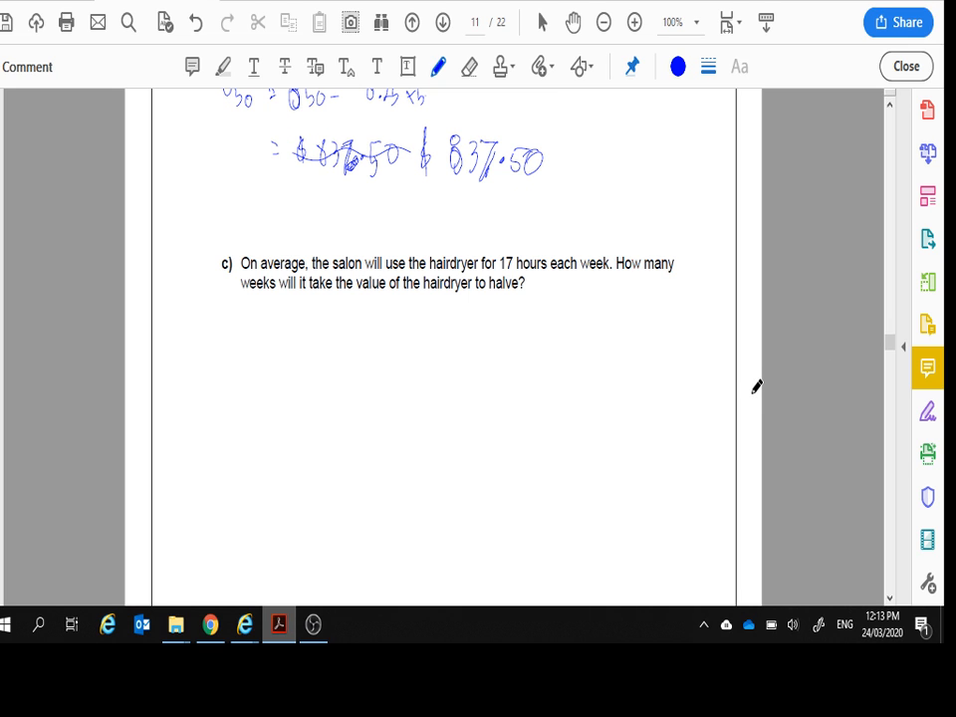
left_click_drag(486, 267, 606, 261)
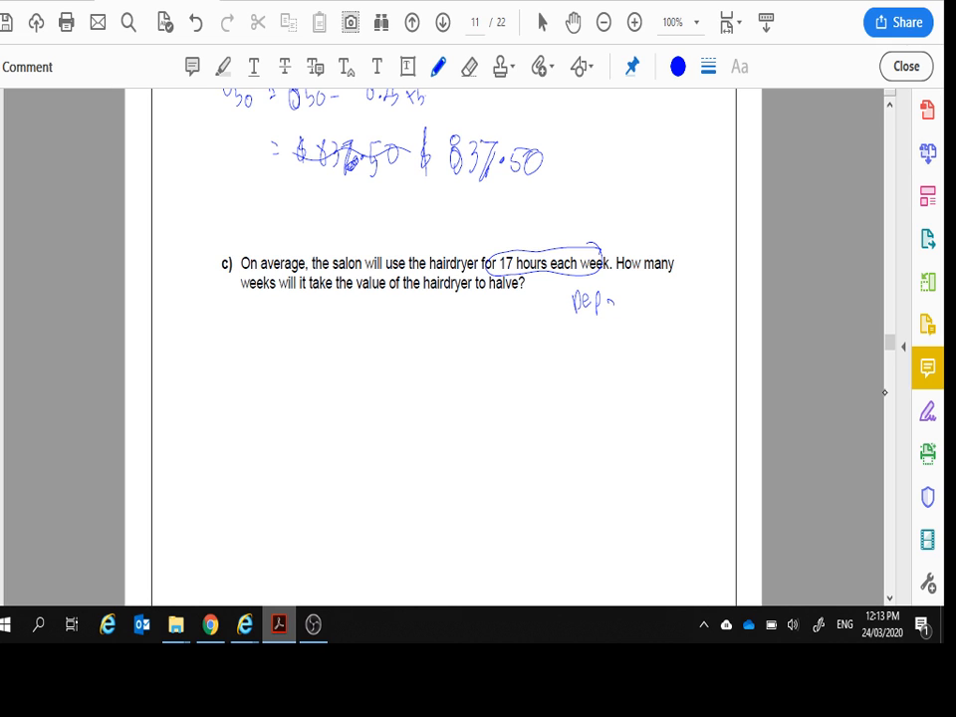
left_click_drag(622, 309, 642, 295)
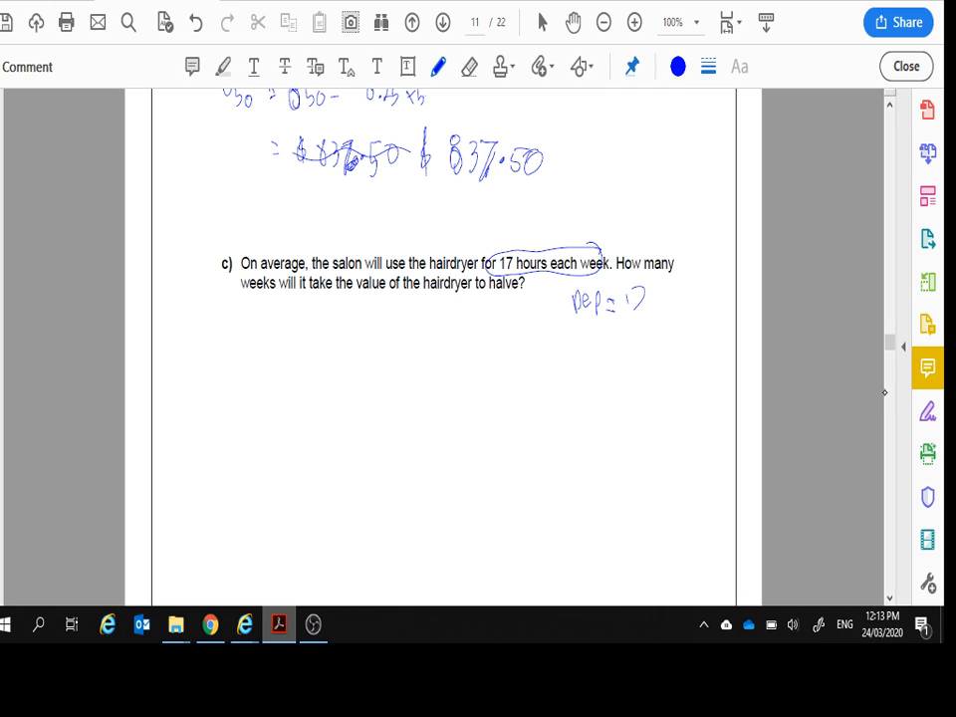
left_click_drag(645, 311, 659, 295)
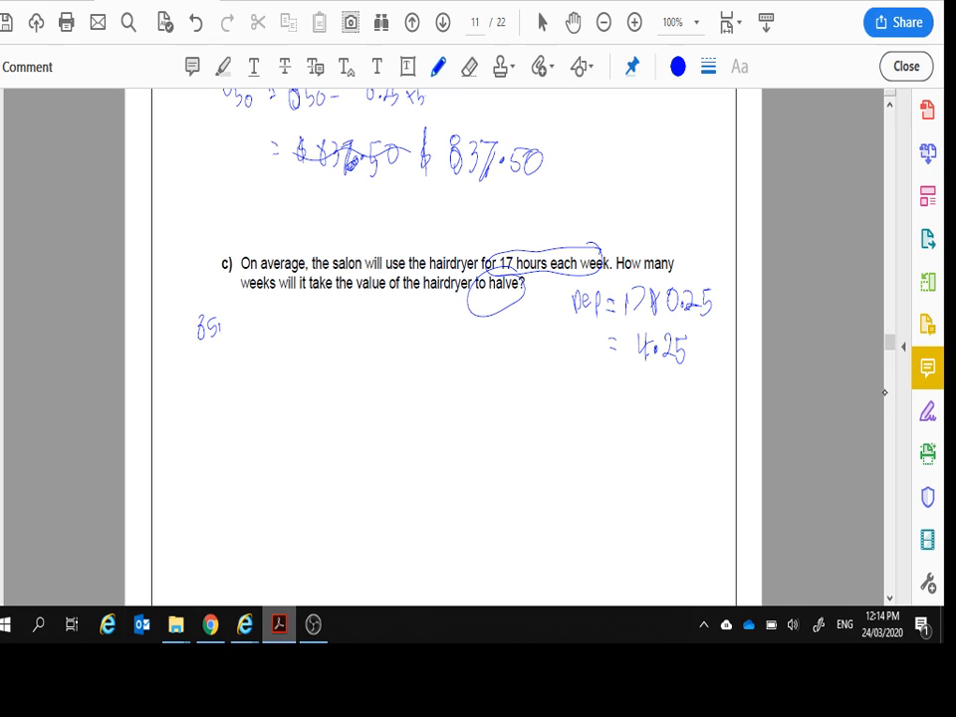
- Write half value 850/2 = 425 and begin the weeks calculation wks =
left_click_drag(210, 329, 230, 369)
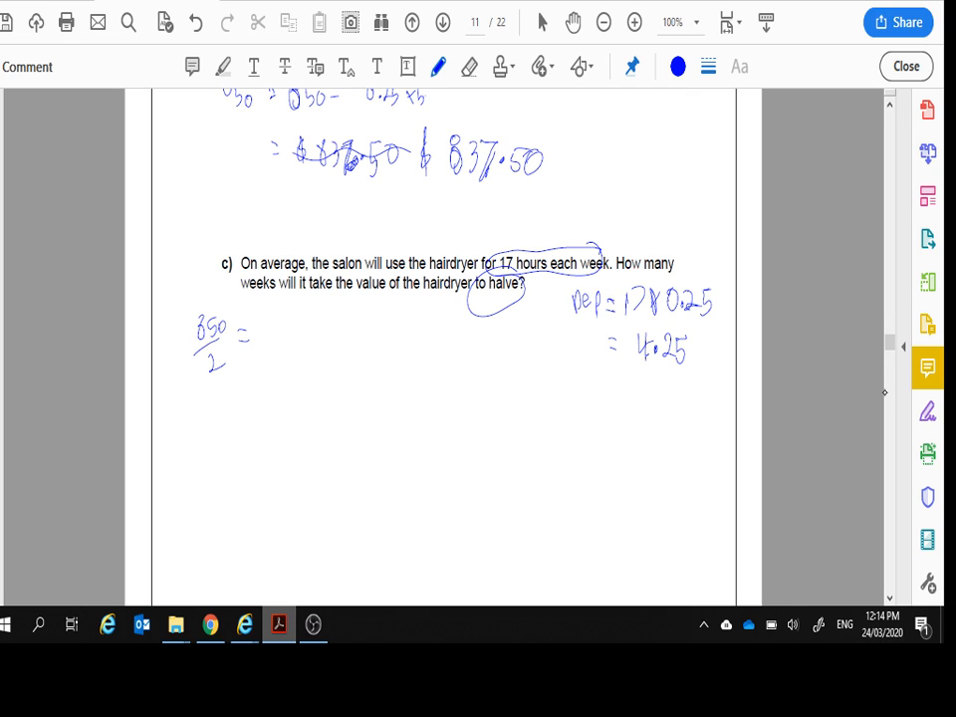
left_click_drag(269, 335, 289, 343)
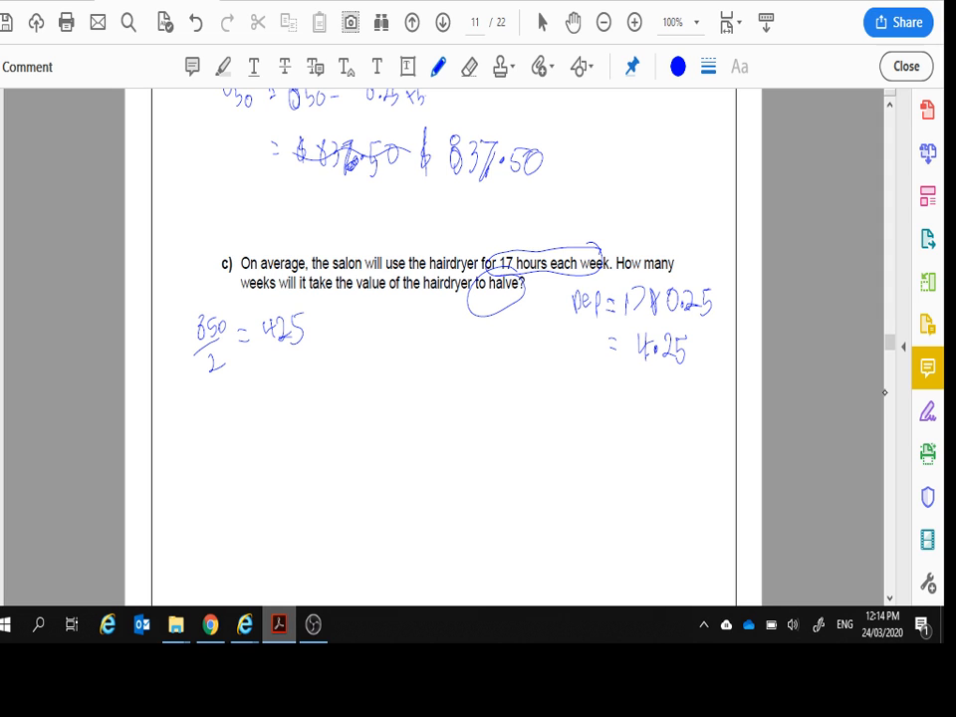
left_click_drag(263, 409, 277, 429)
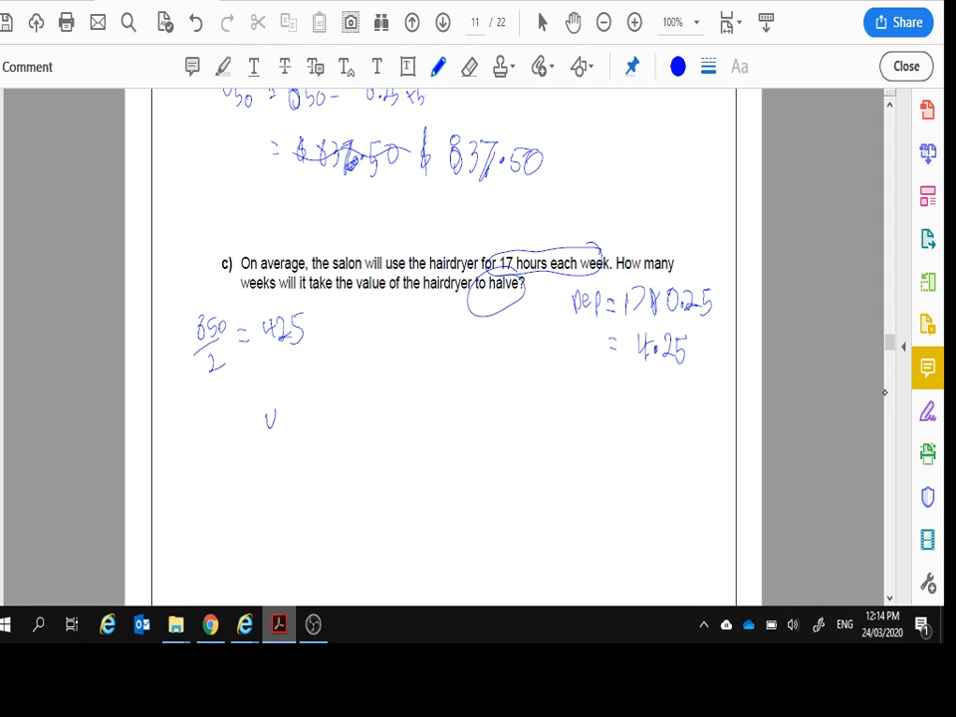
left_click_drag(269, 418, 362, 389)
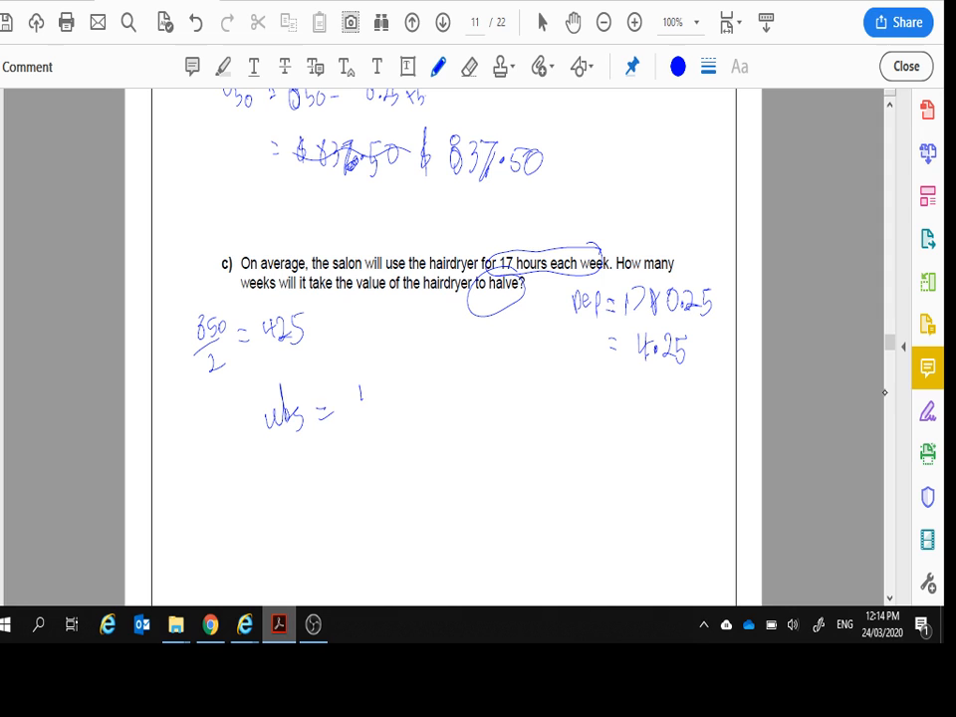